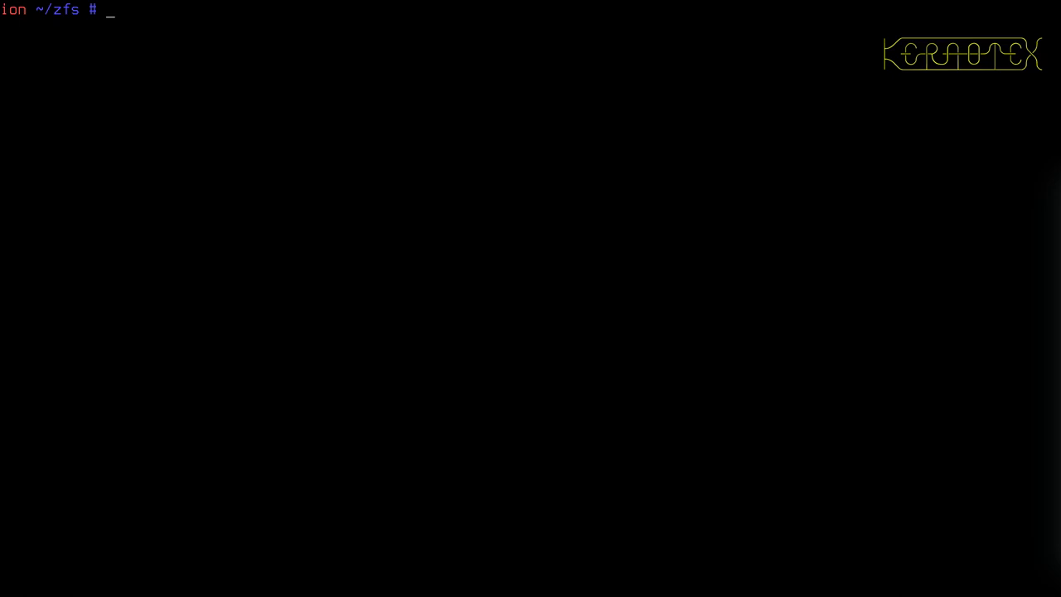
- Check the TEST pool's listsnapshots property, then set listsnapshots=on for TEST
text(zpool get listsnapshots TEST)
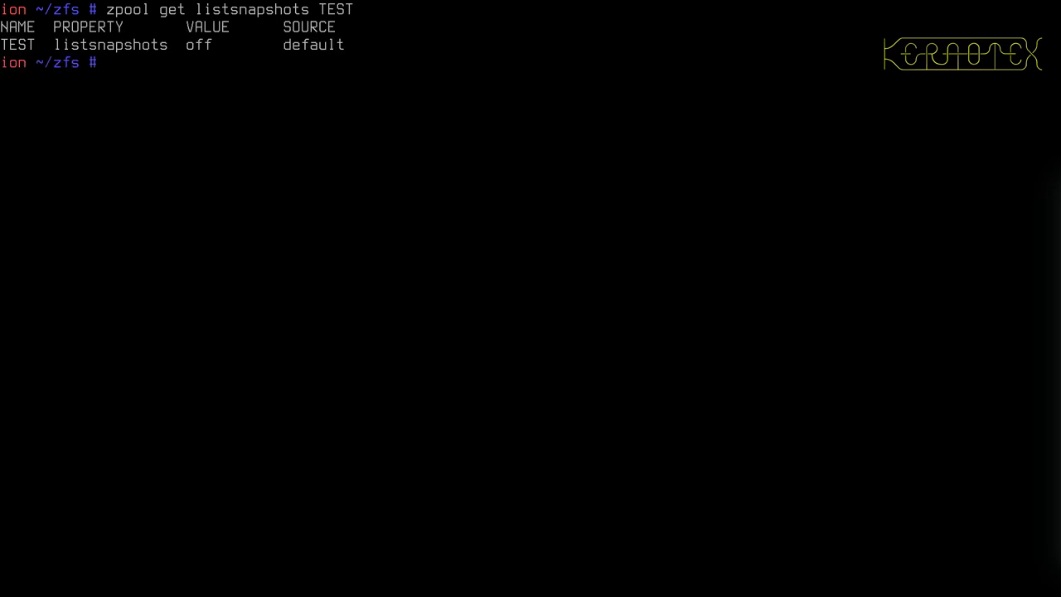
text(zpool get listsnapshots TEST)
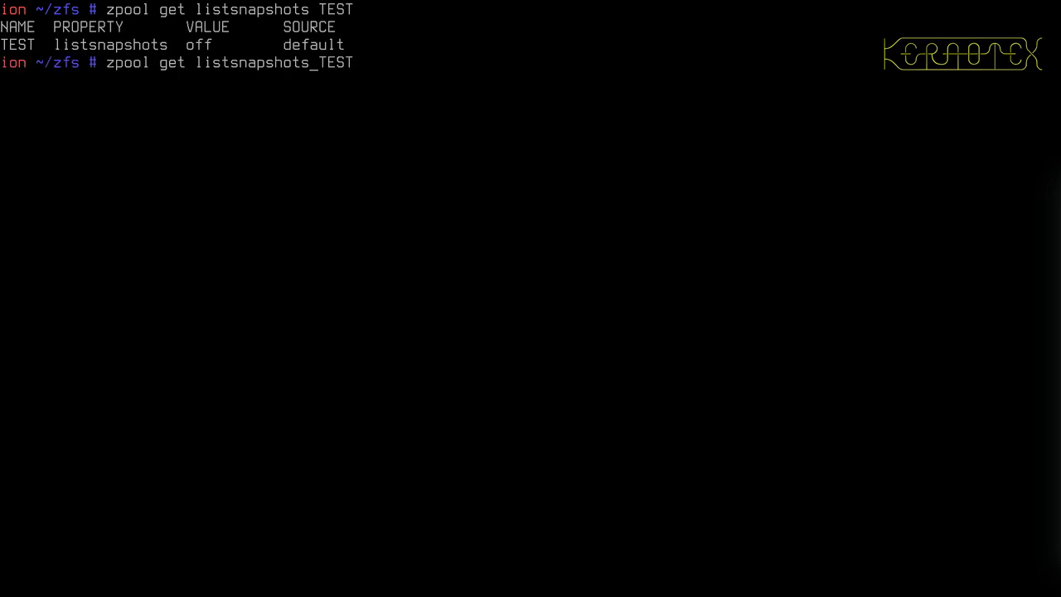
text(=on)
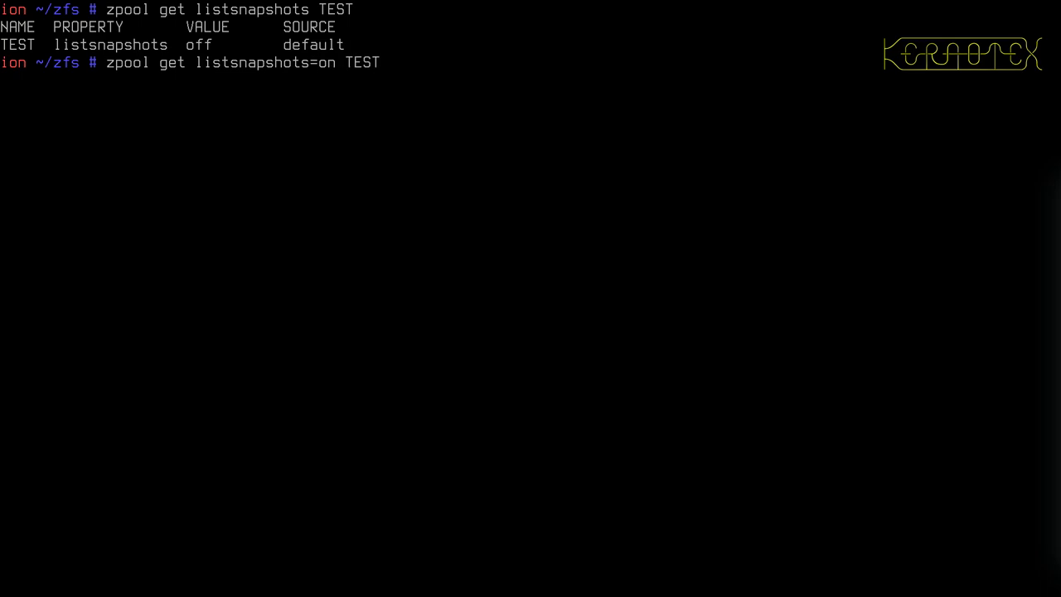
text(set)
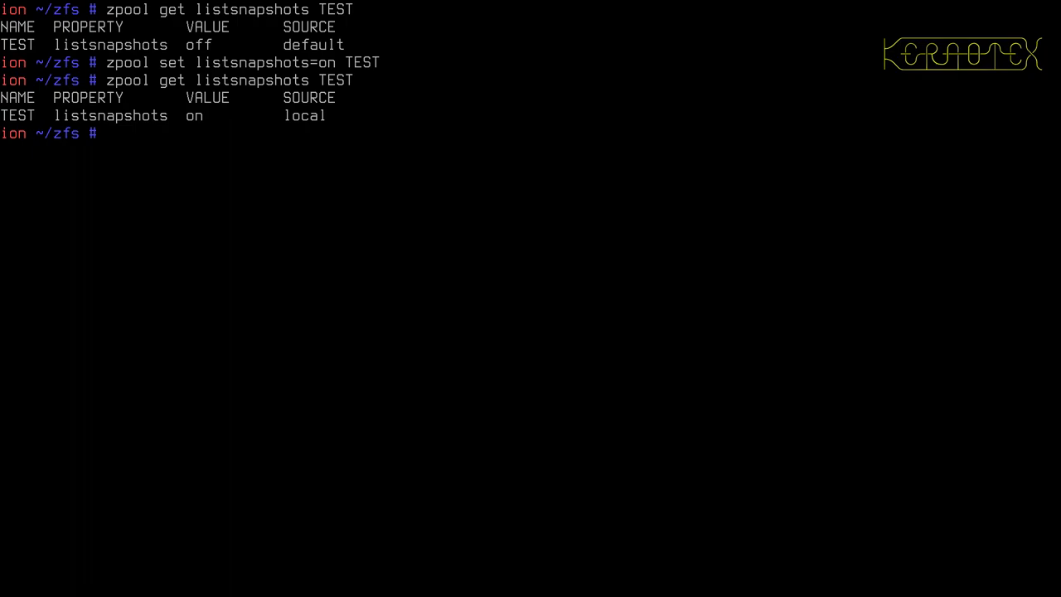
- Write 'Really important data' into Really_Important_file.txt and cat it to verify
text(echo)
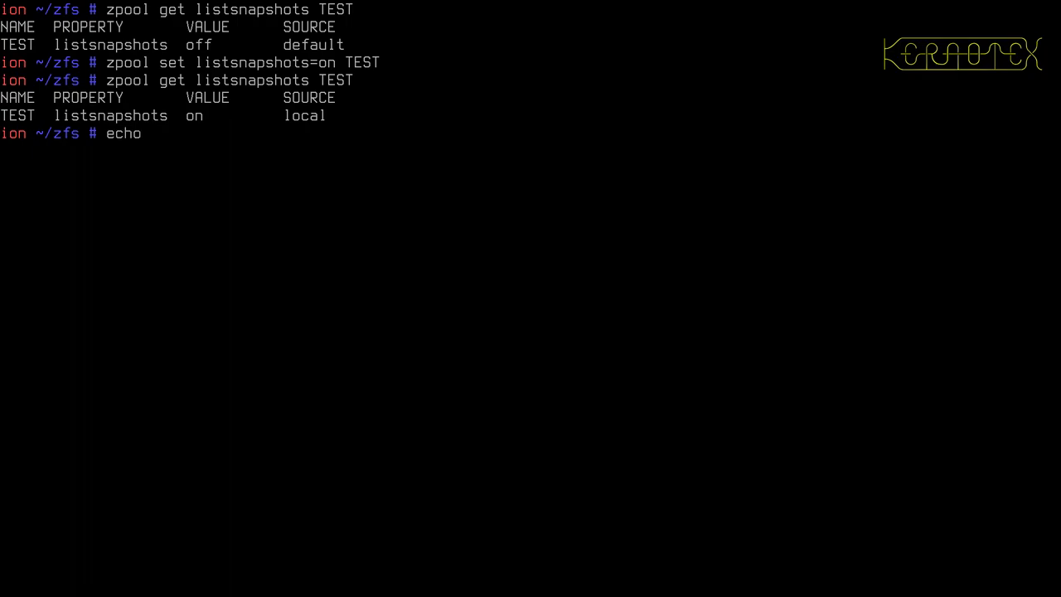
text("R)
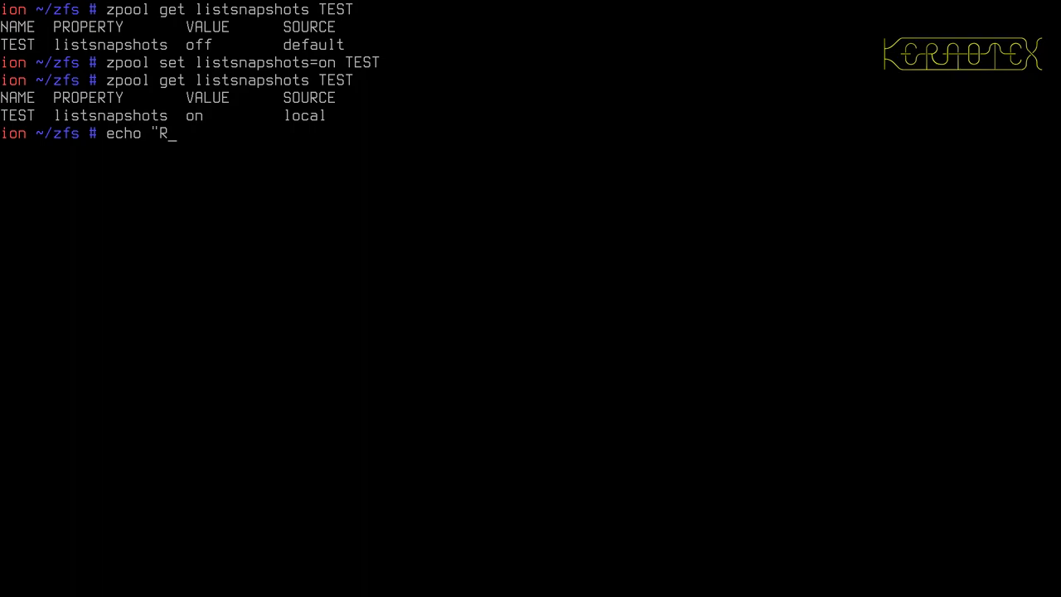
text(e)
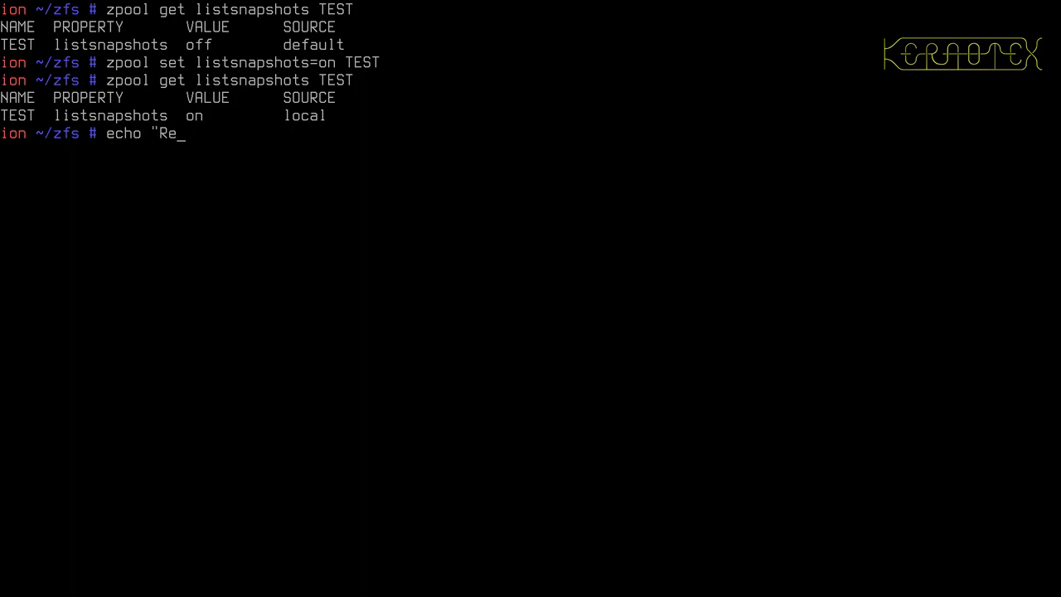
text(ally)
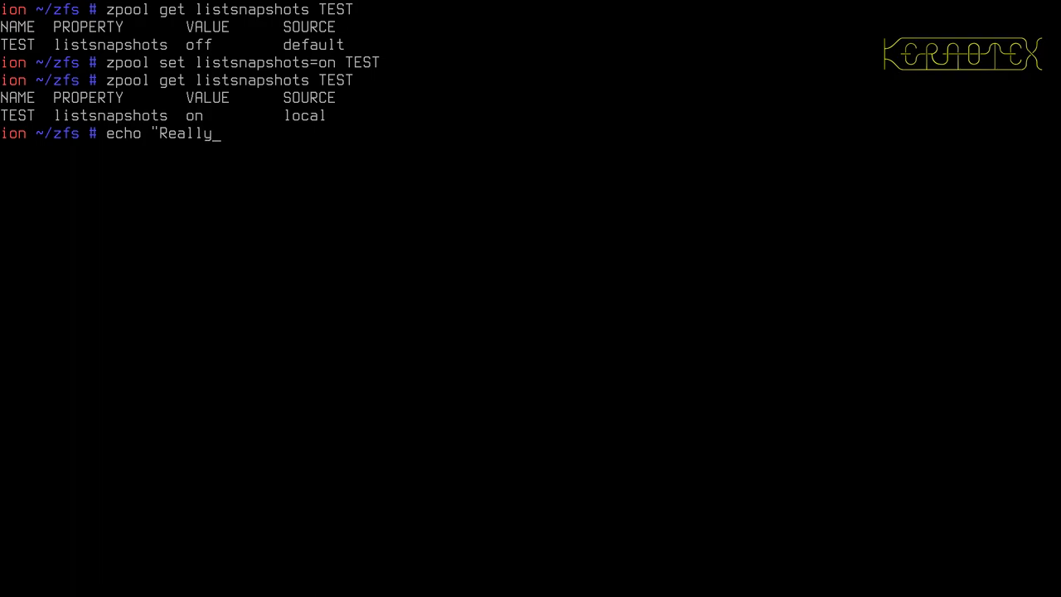
text(import)
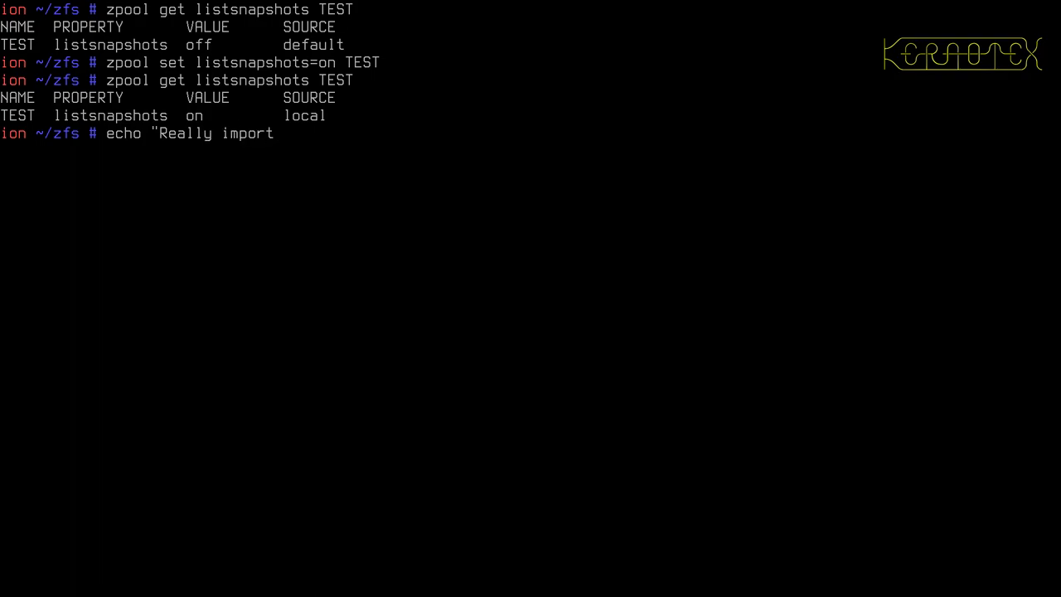
text(ant data" > Re)
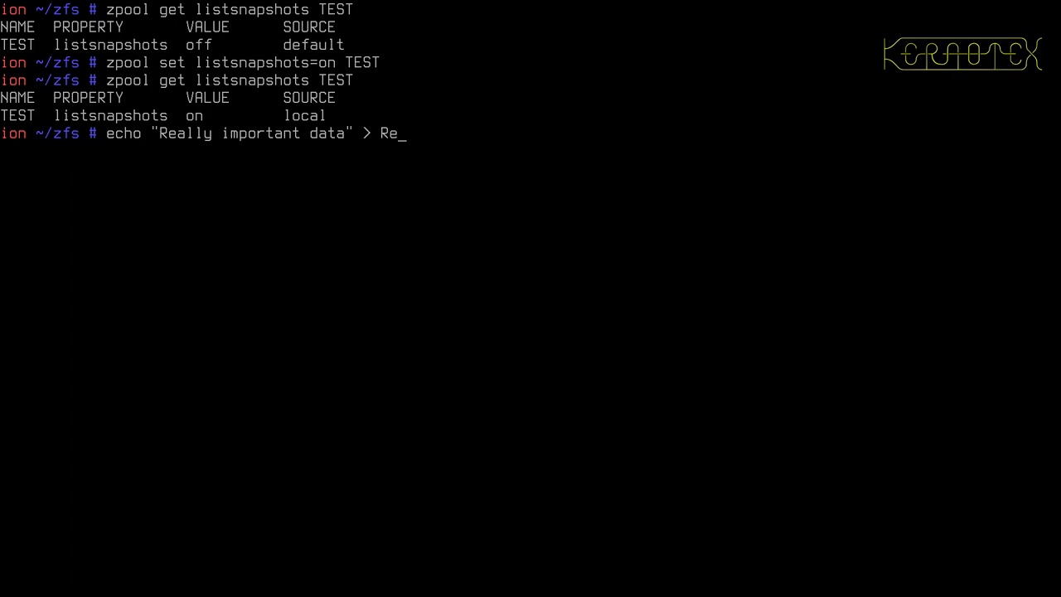
text(ally_Important)
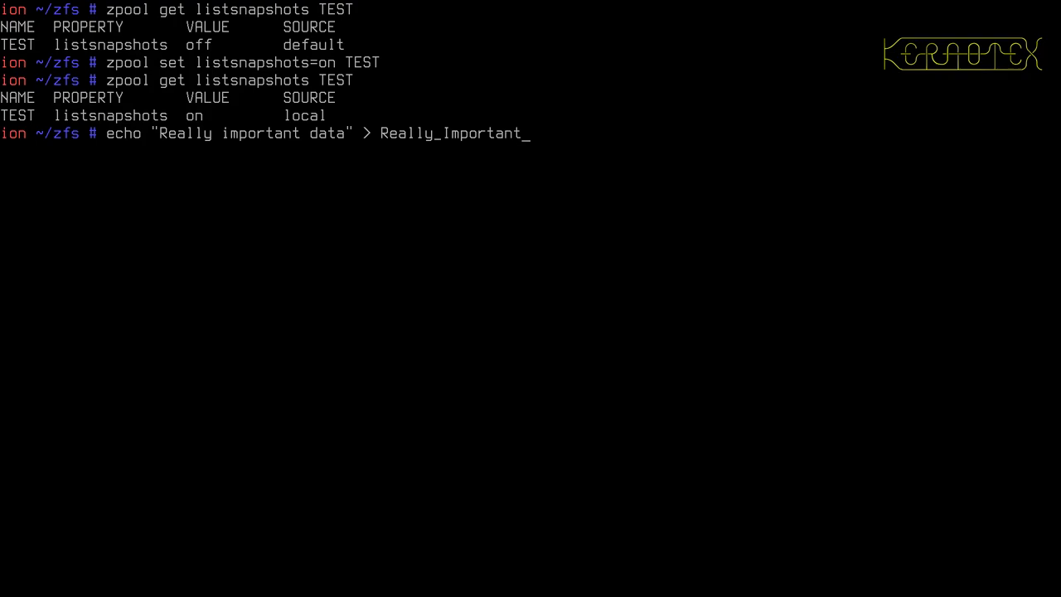
text(file)
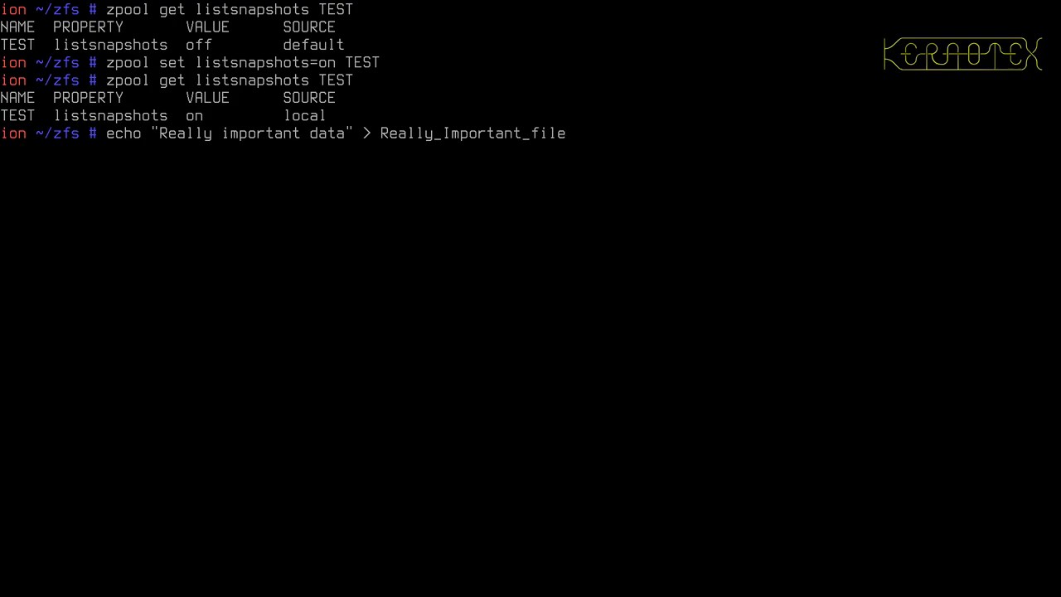
text(.txt)
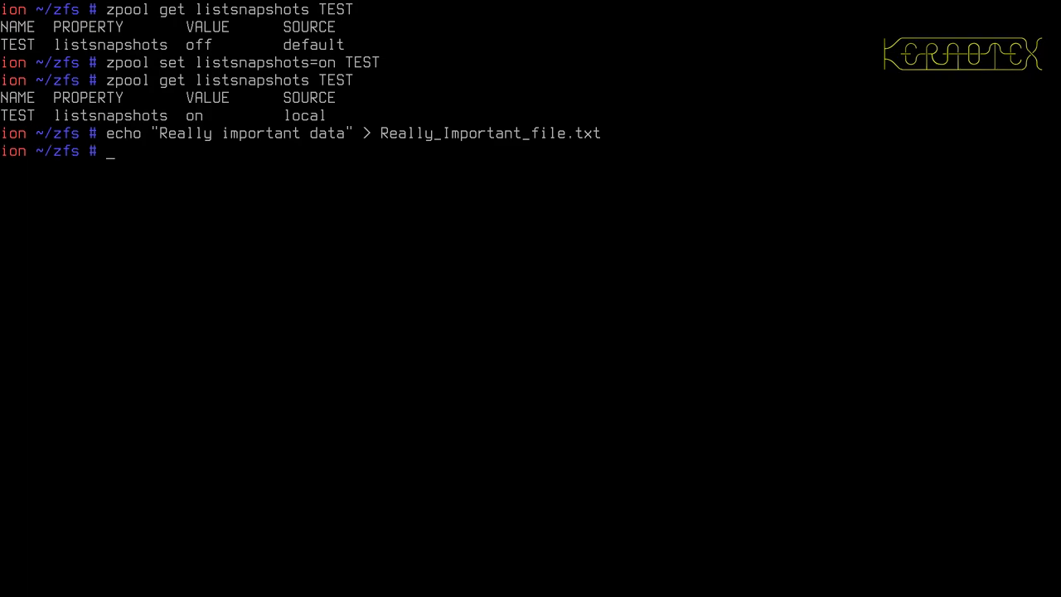
text(cat Really_Important_file.txt)
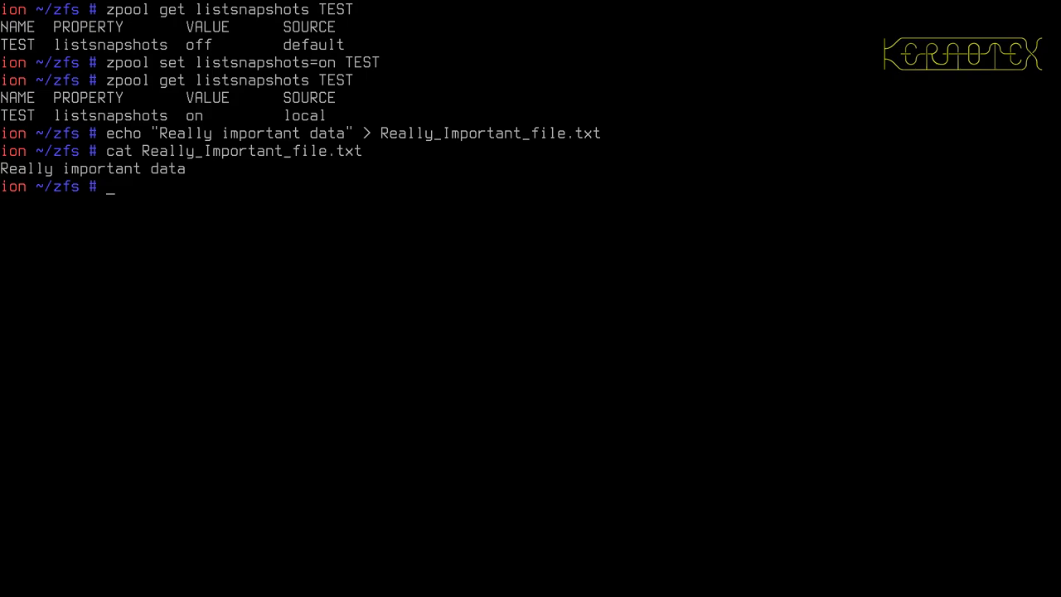
- Change into /TEST and delete Really_Important_file.txt
text(cd)
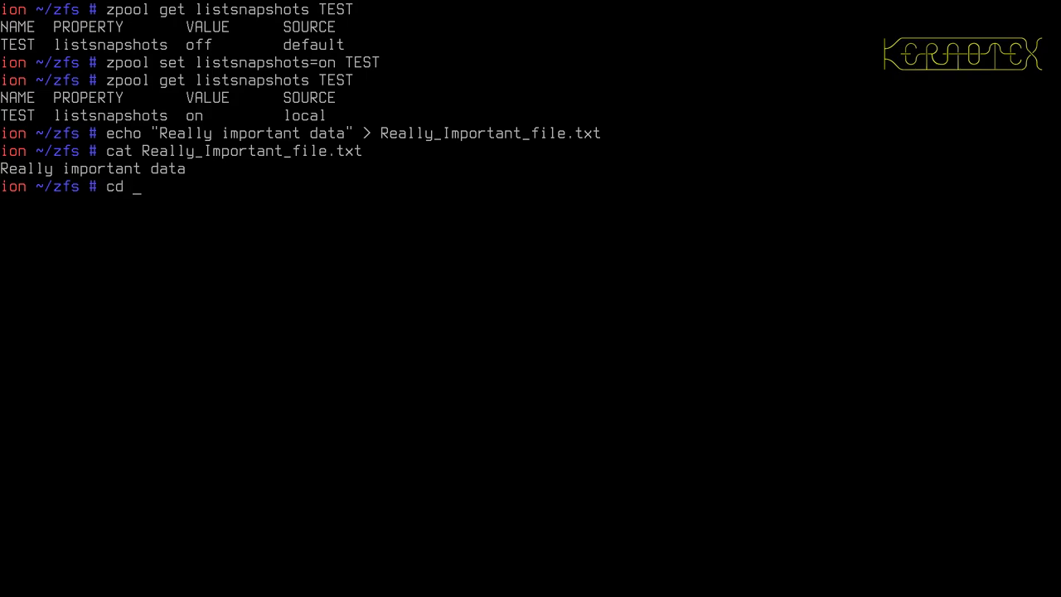
text(/TE)
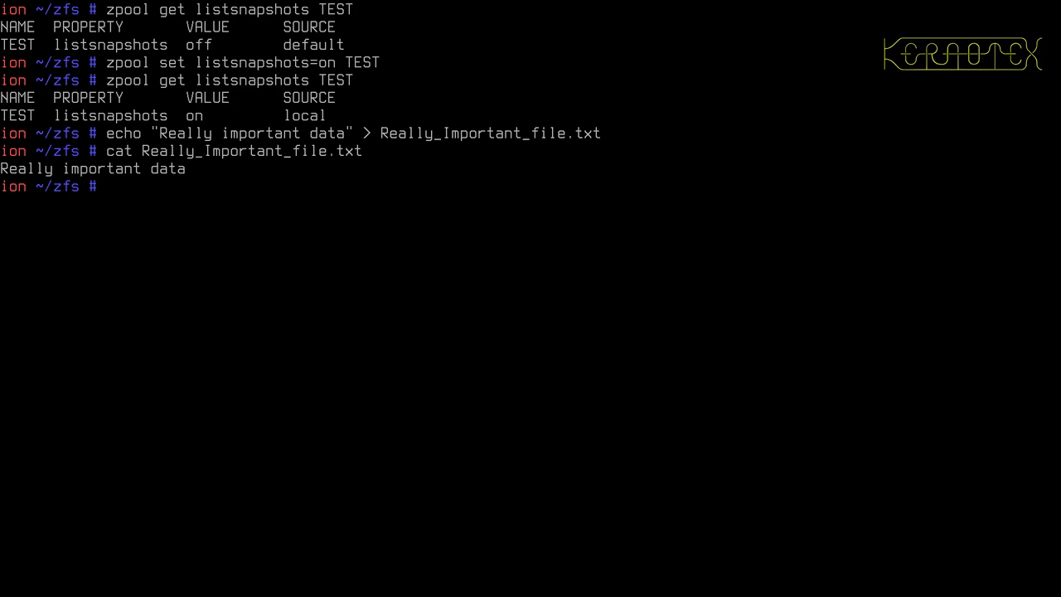
text(rm)
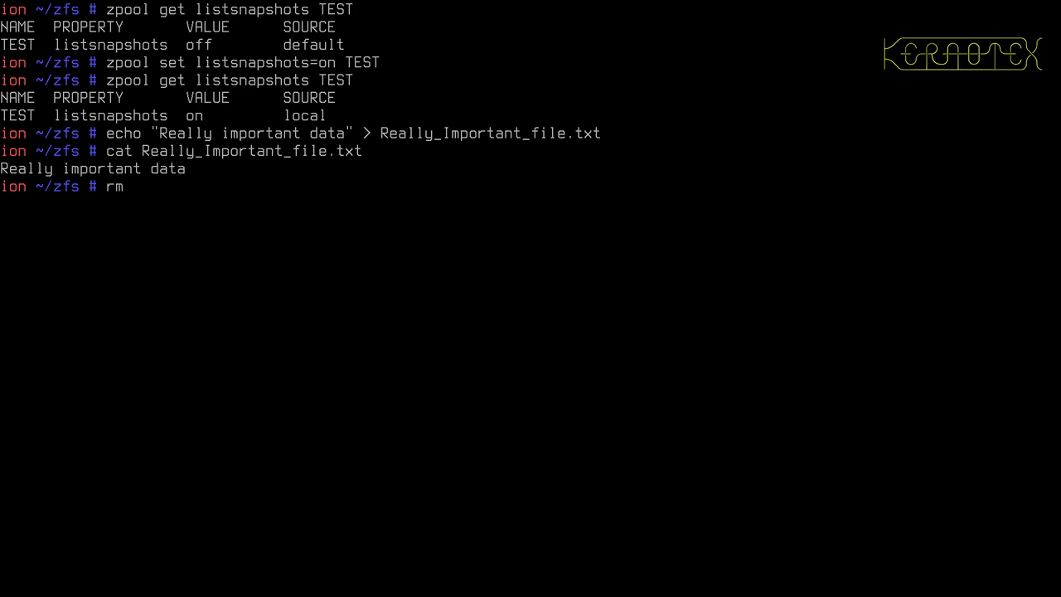
text(Really_Important_file.txt)
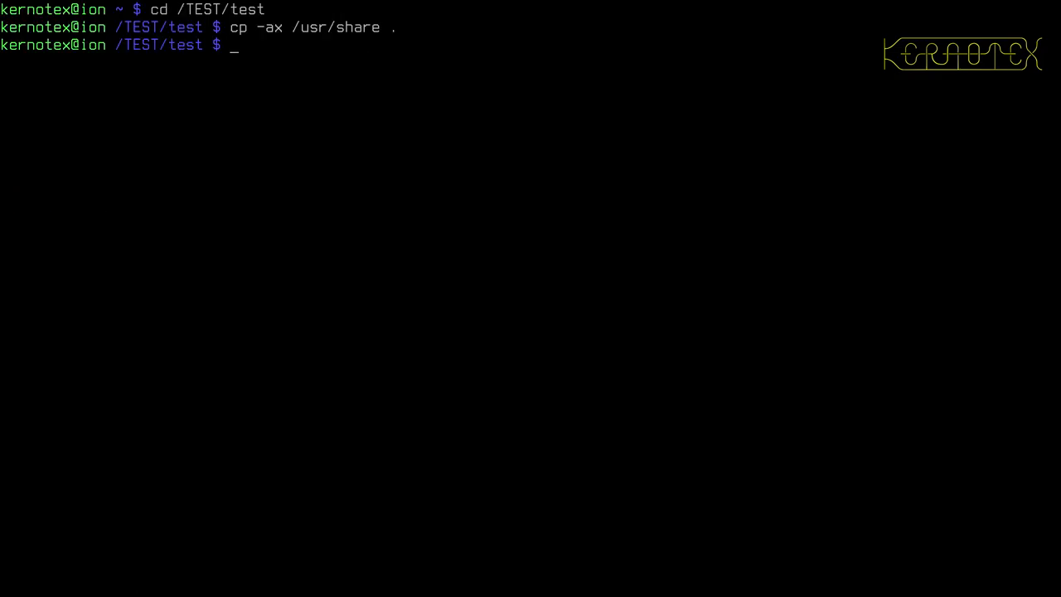
- List the directory and write 'Really important data' into Really_Important_File.txt
text(ls -l)
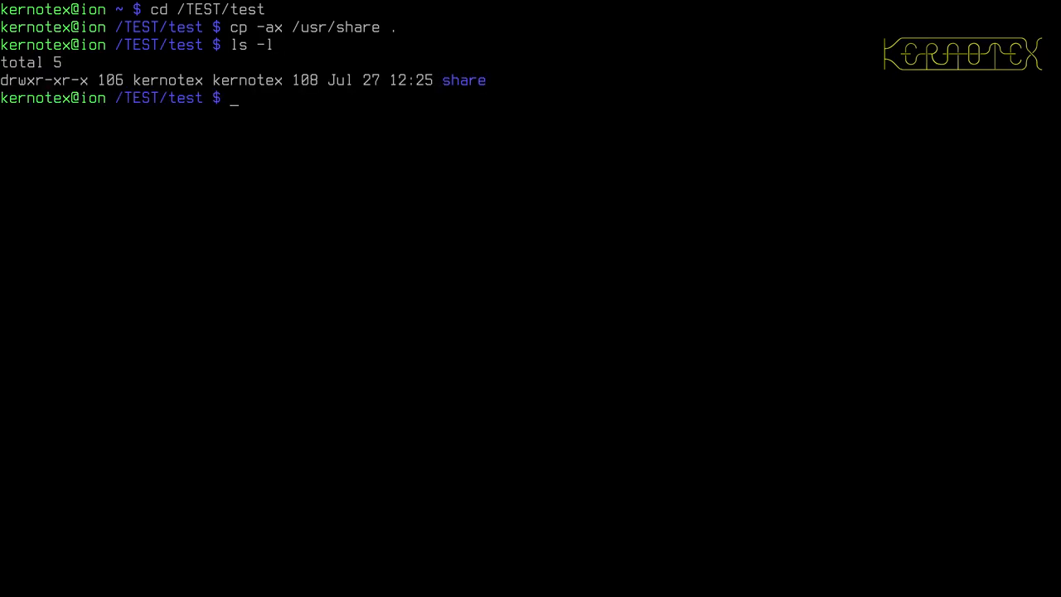
text(cat)
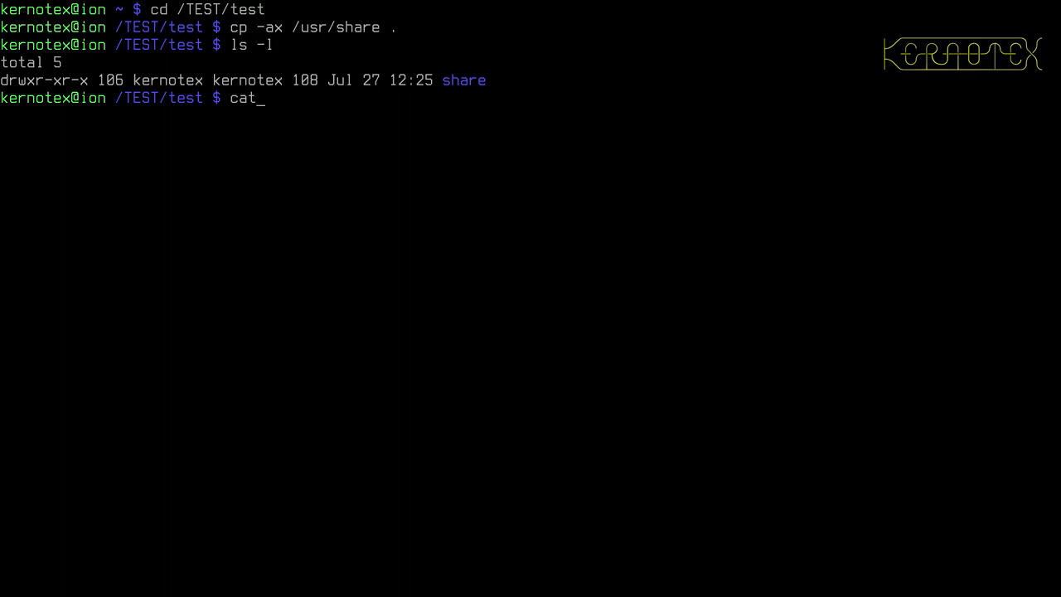
text(echo)
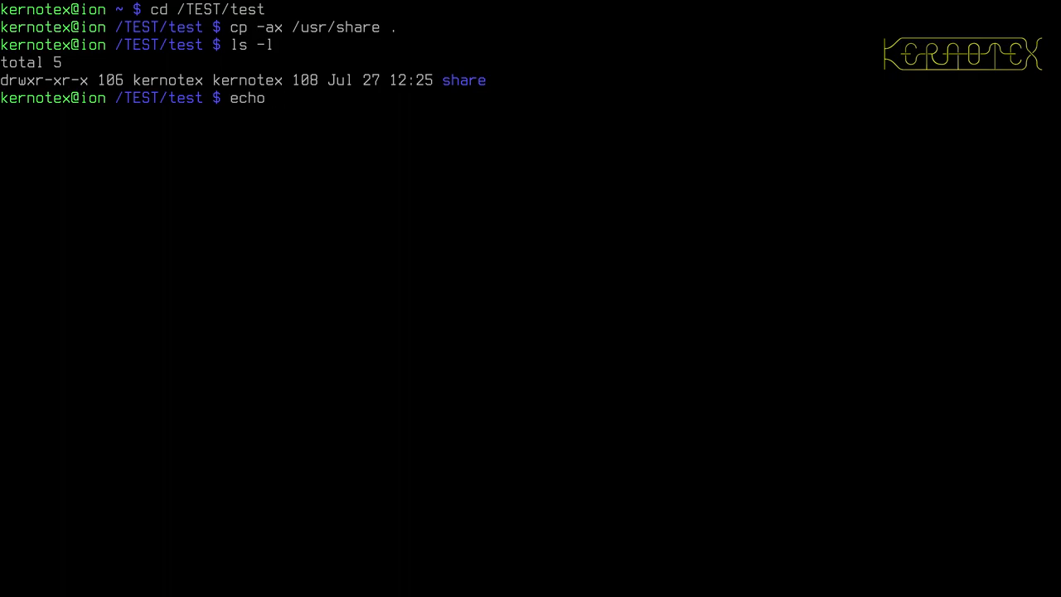
text("Really)
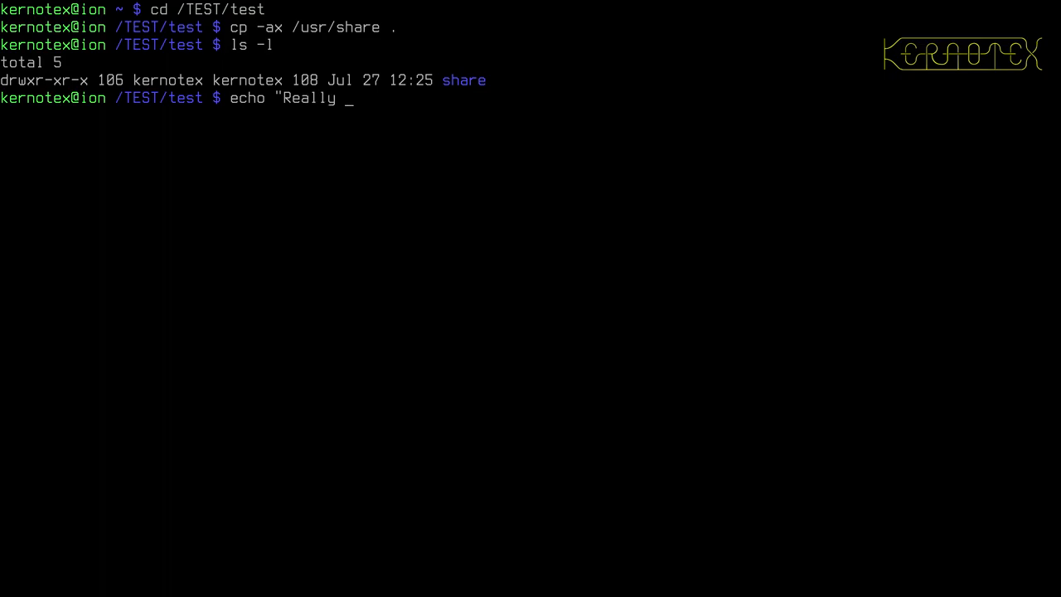
text(im)
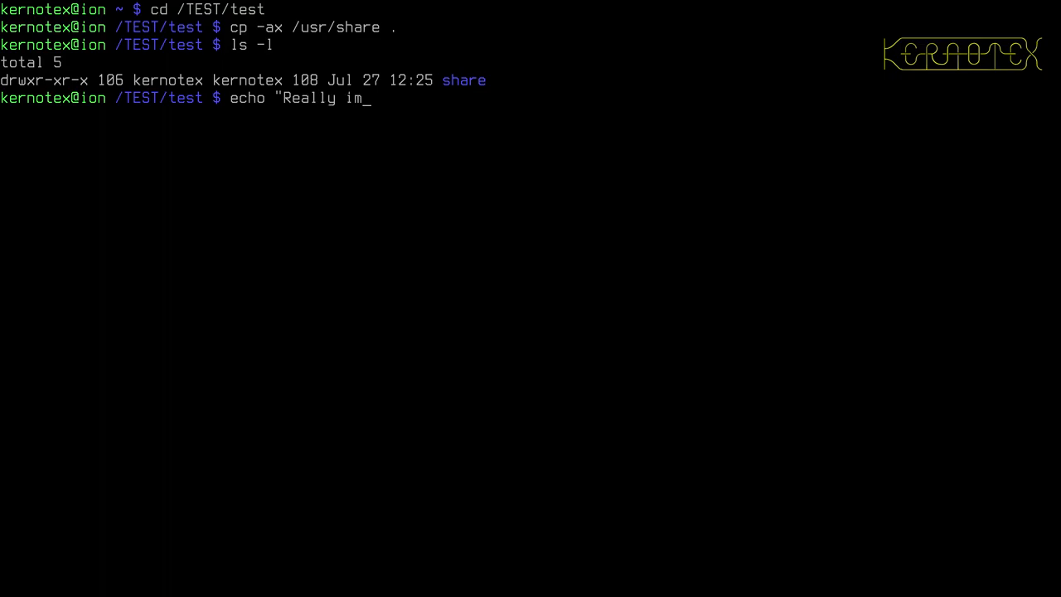
text(portant)
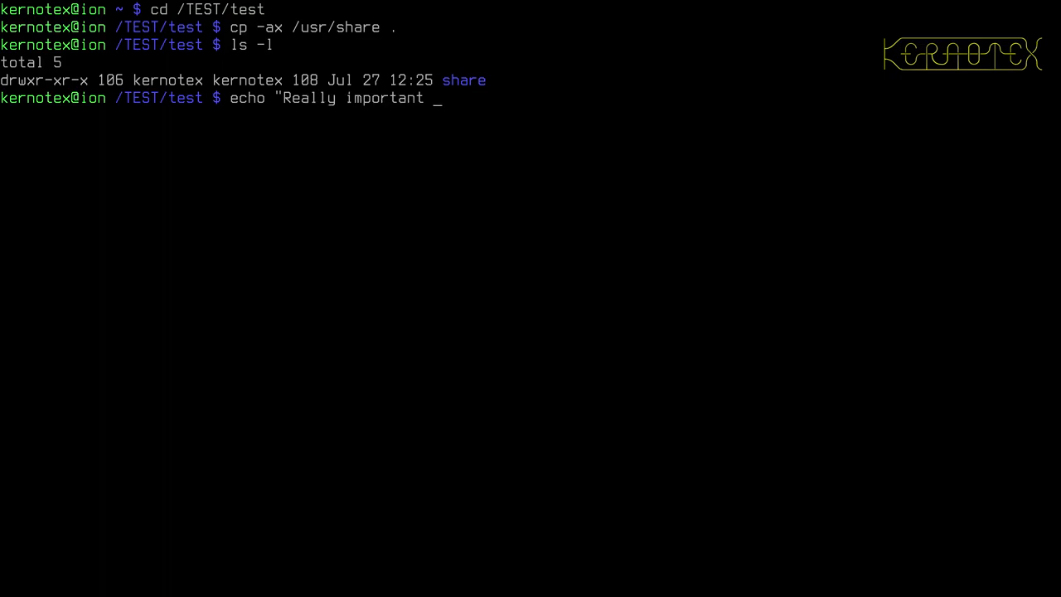
text(data")
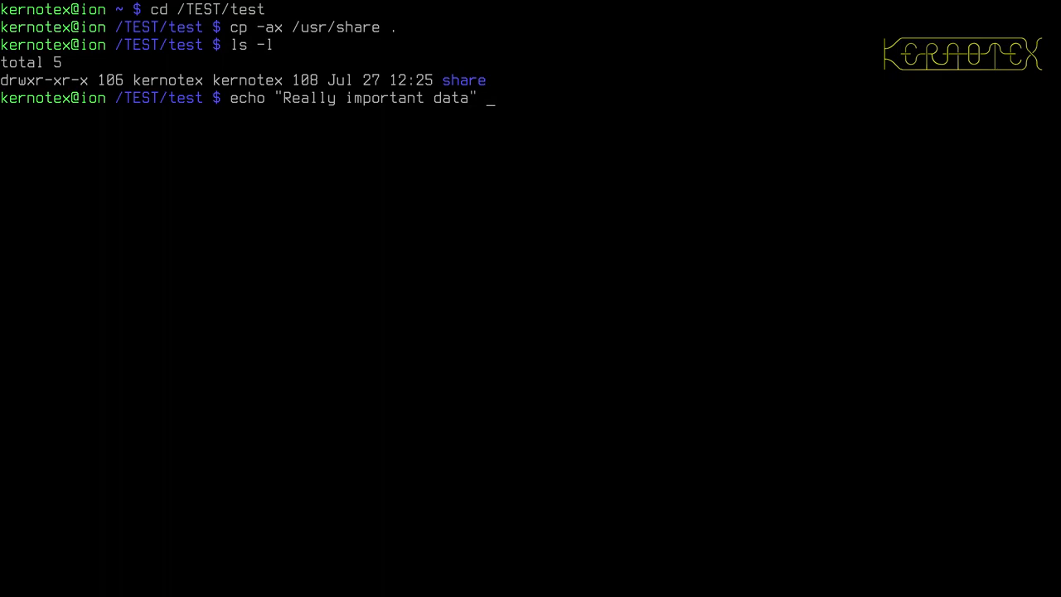
text(> Reall)
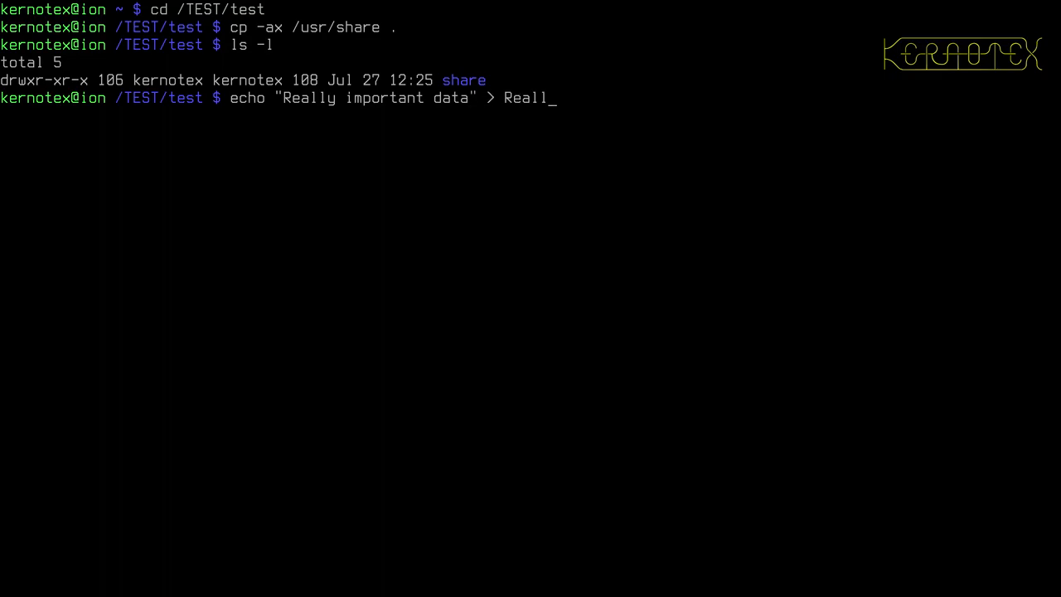
text(y_Impor)
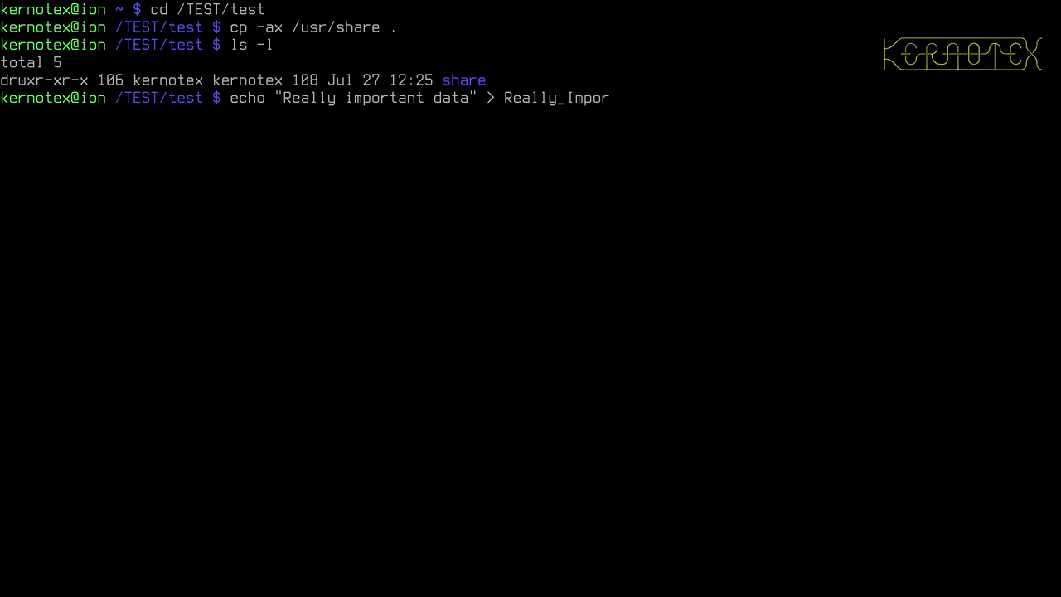
text(tant_File.txt)
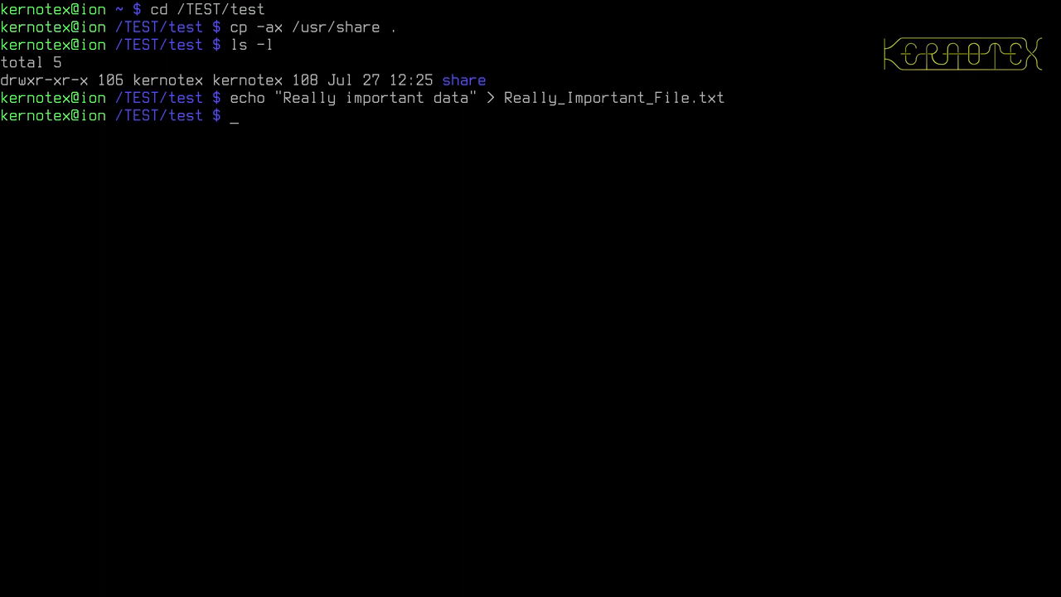
- Print Really_Important_File.txt to confirm its contents
text(cat)
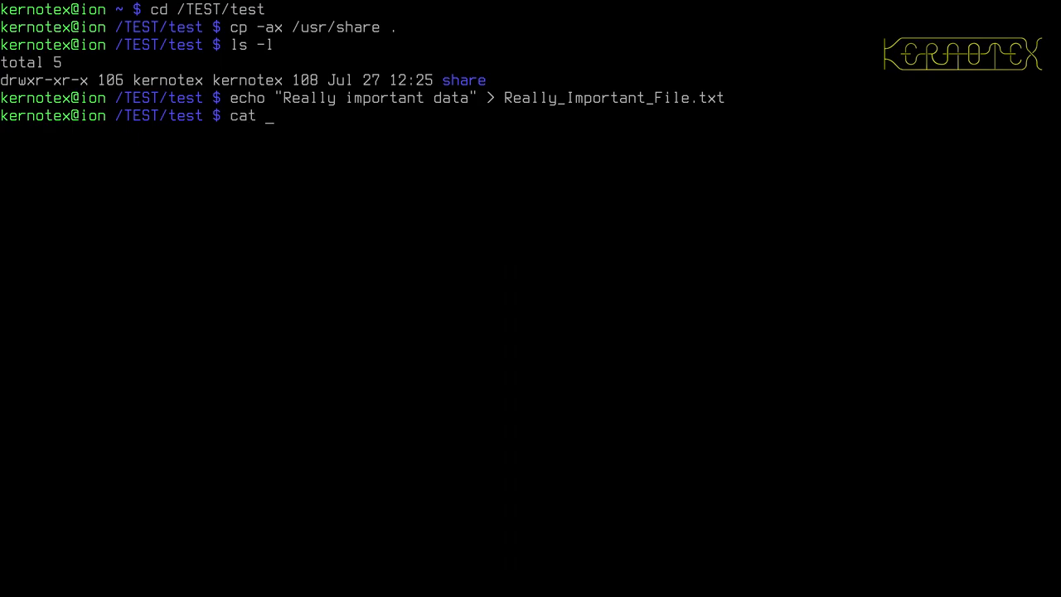
text(Really_Important_File.txt)
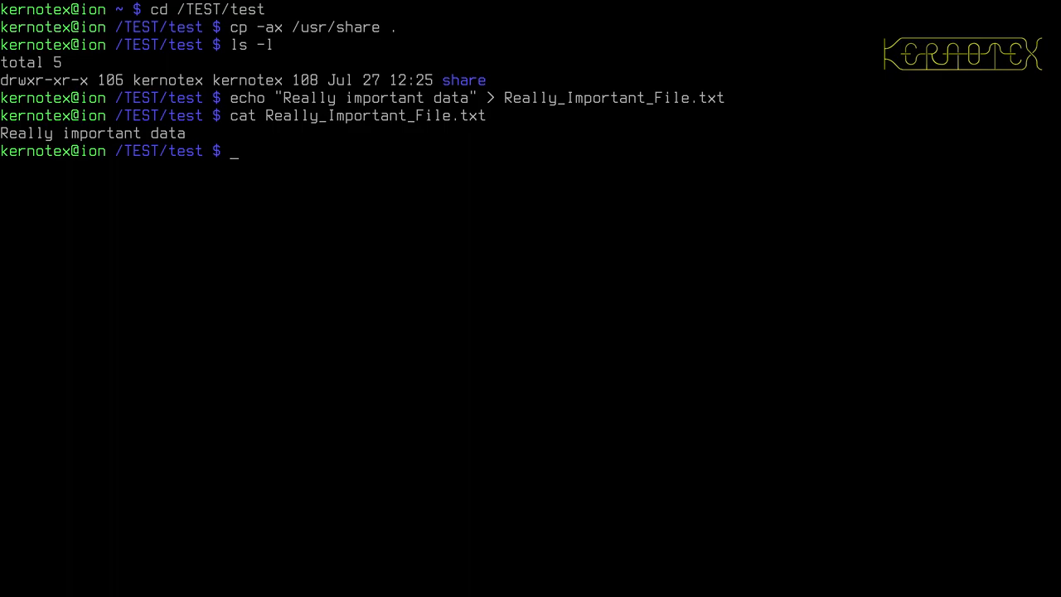
text(zfs)
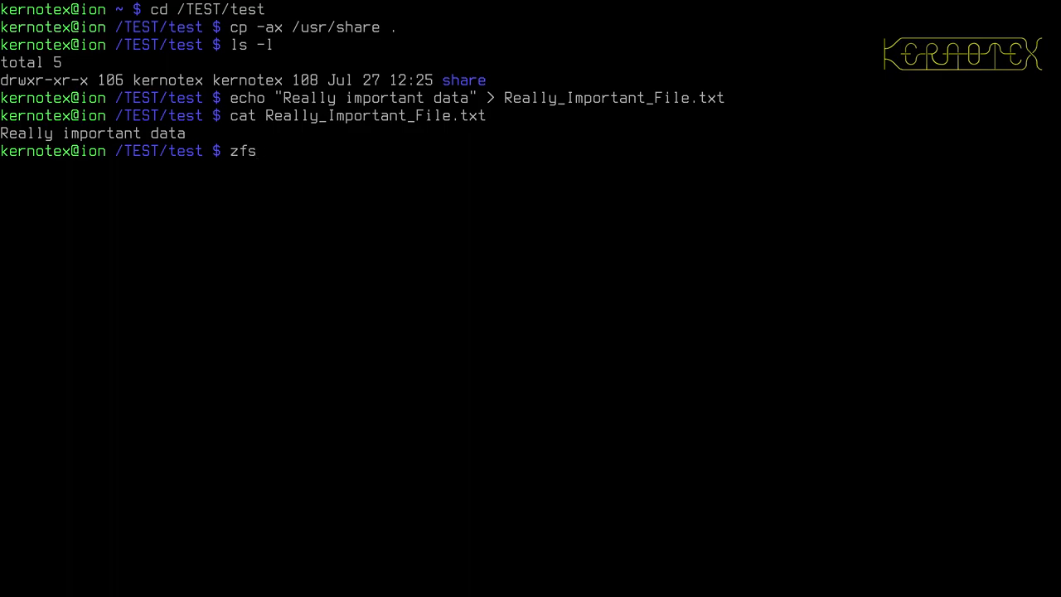
key(BackSpace)
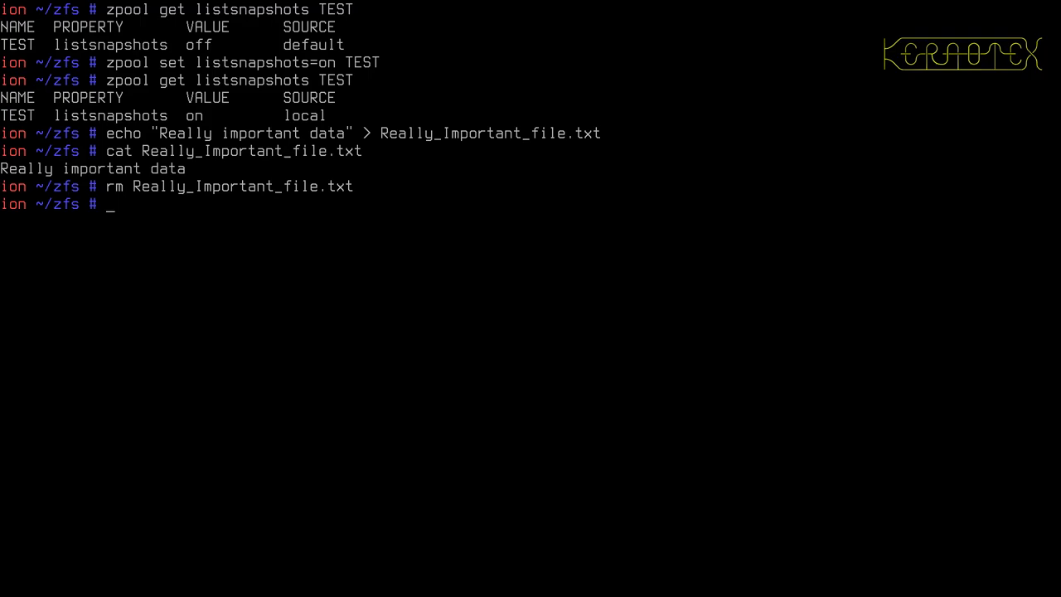
- Create snapshot TEST/test@snapshot1 and confirm it with zfs list
text(z)
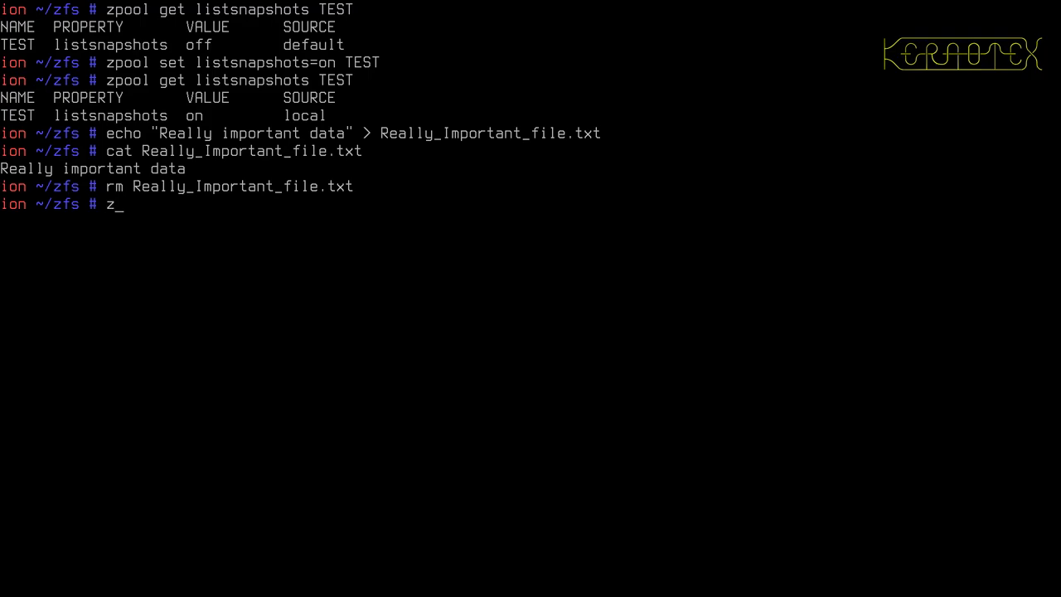
text(fs snapshot)
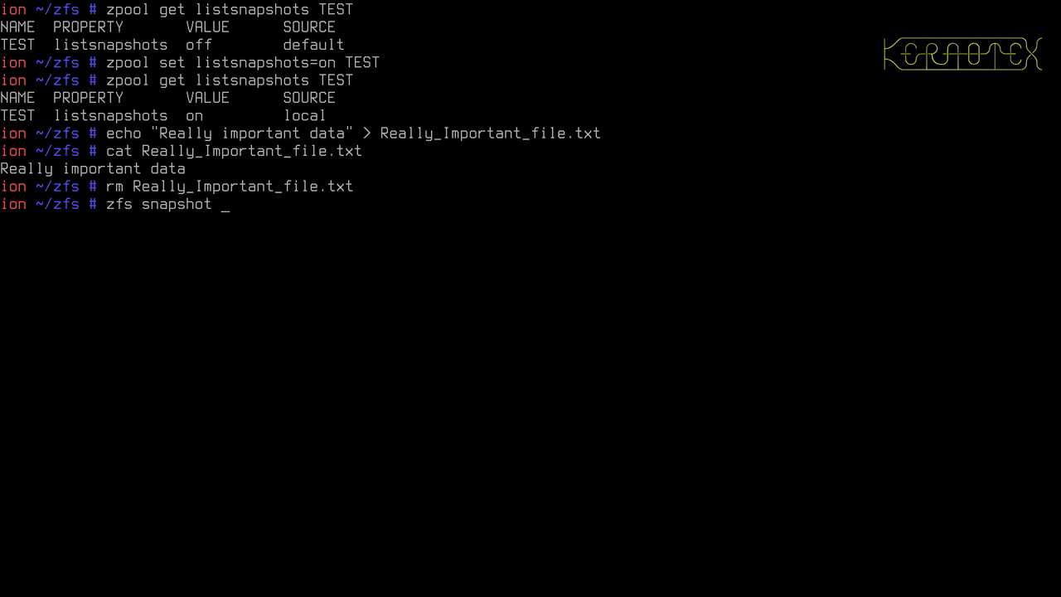
text(TEST/t)
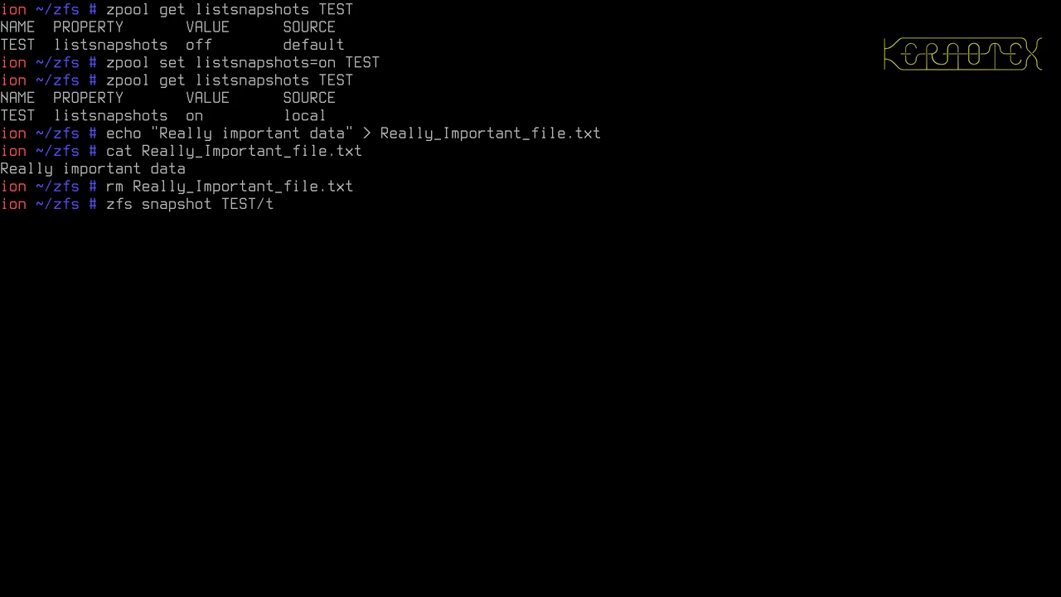
text(est@)
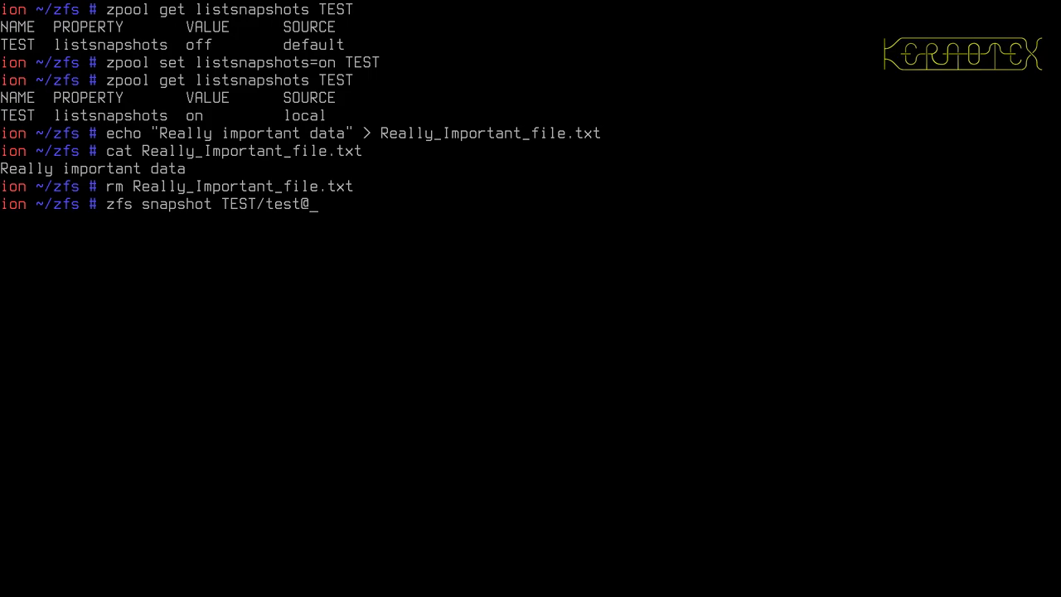
text(snap)
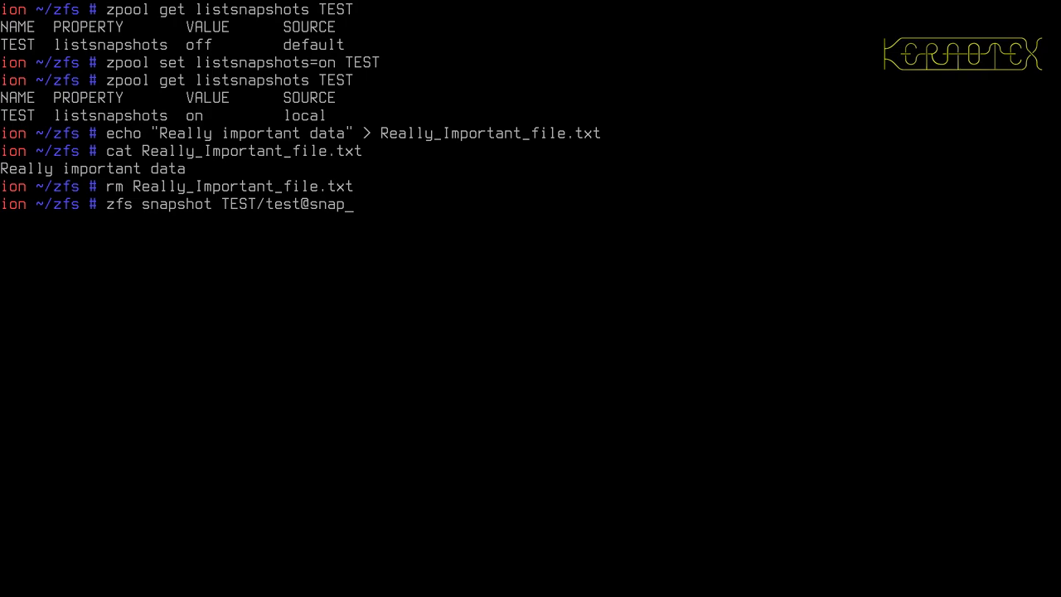
text(shot1)
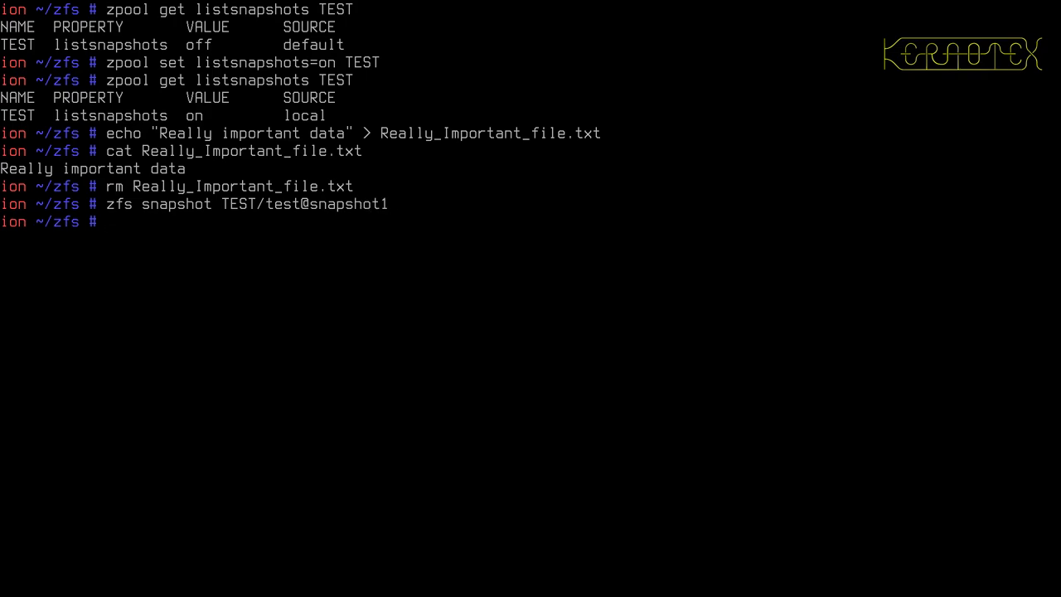
text(zfs list)
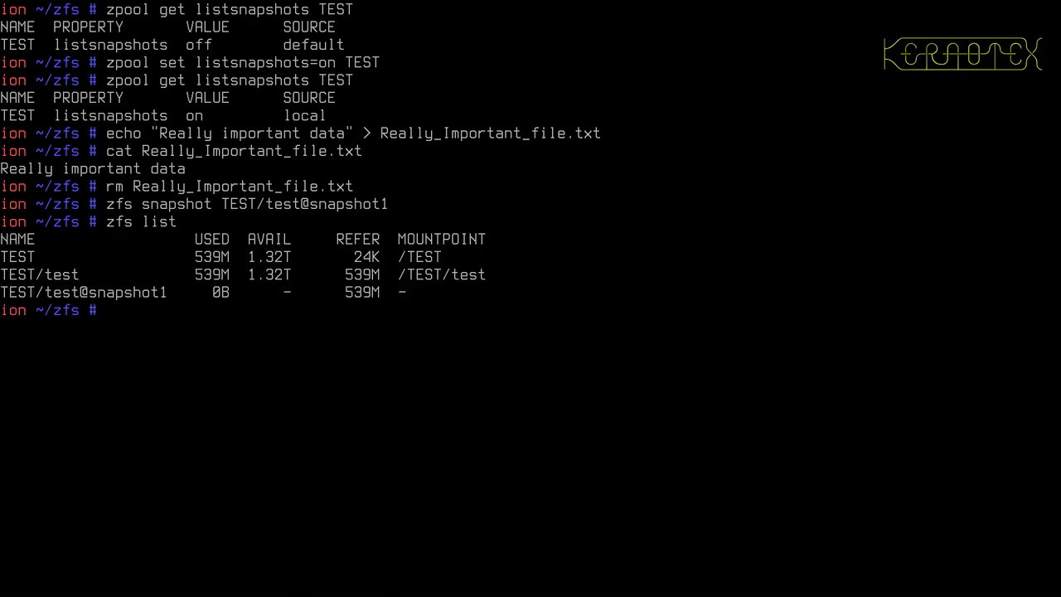
mouse_move(605, 209)
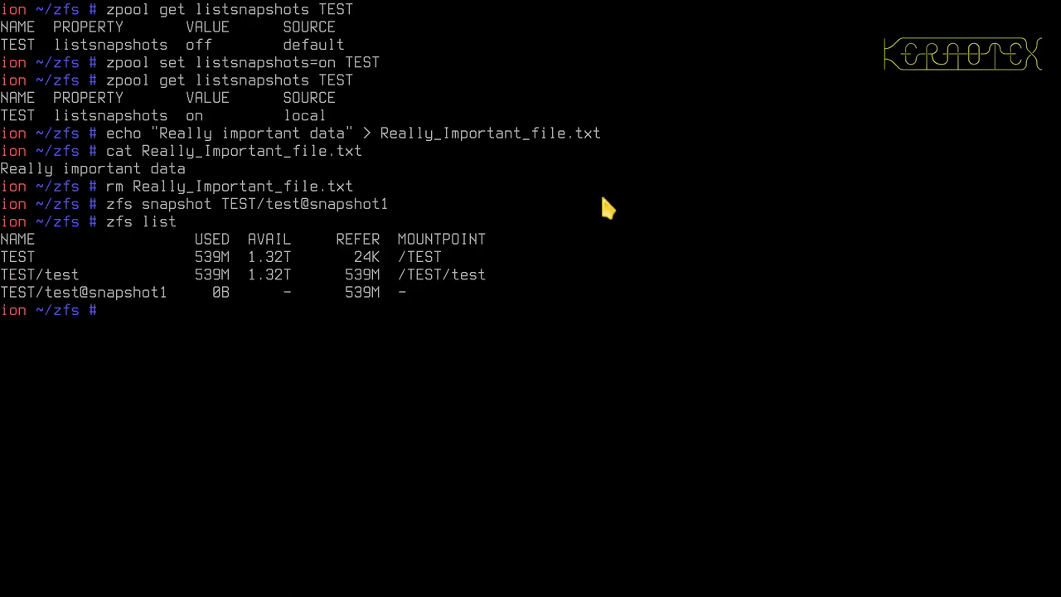
mouse_move(213, 305)
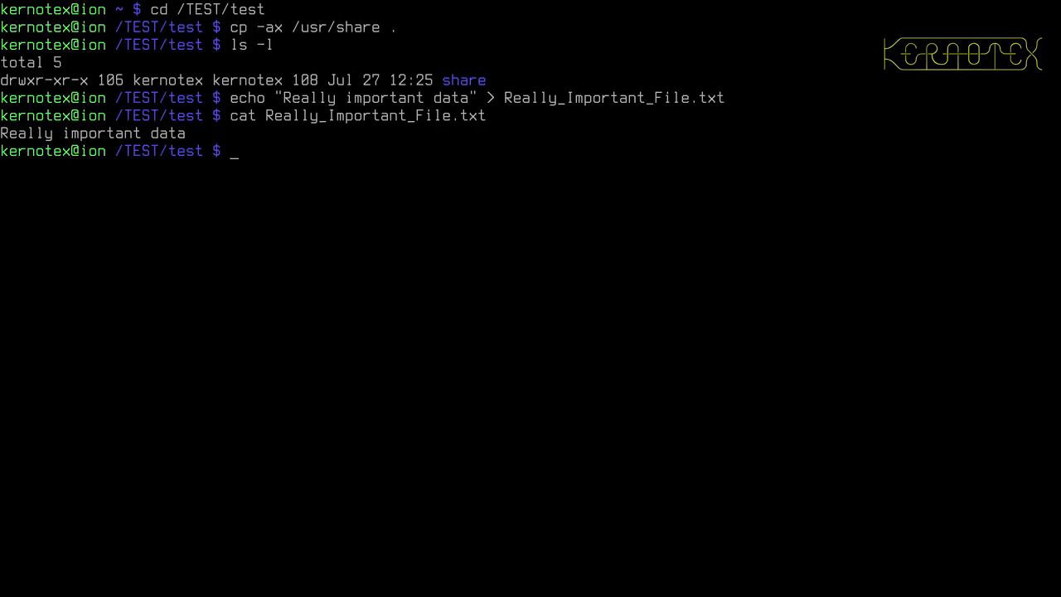
- Copy Really_Important_File.txt to Really_Important_File2.txt and append X, = and * lines in vi
text(cp Really_Important_File.txt)
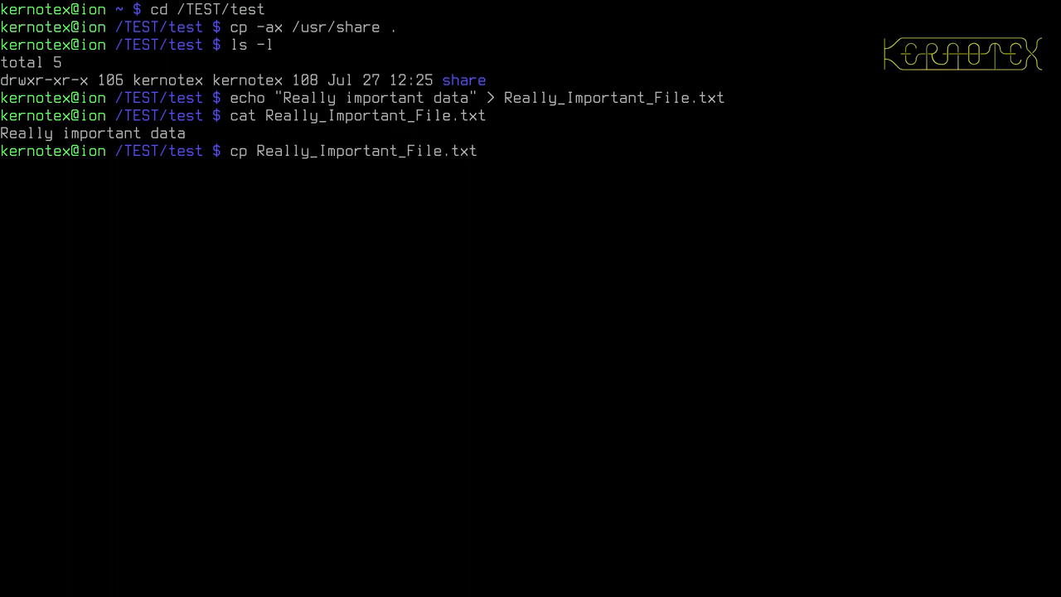
text(R)
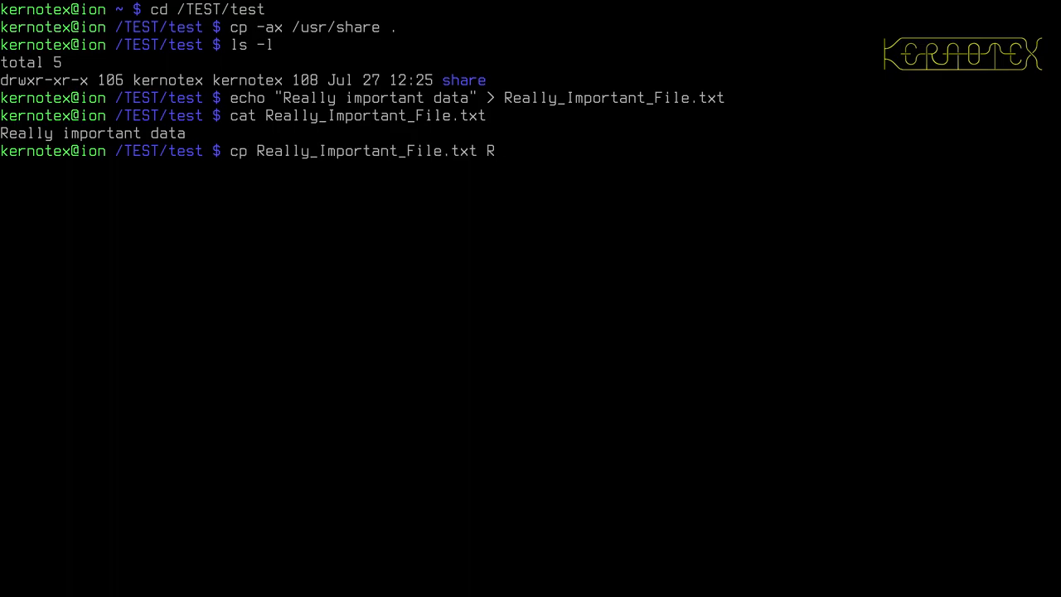
text(eally_Important_File.txt)
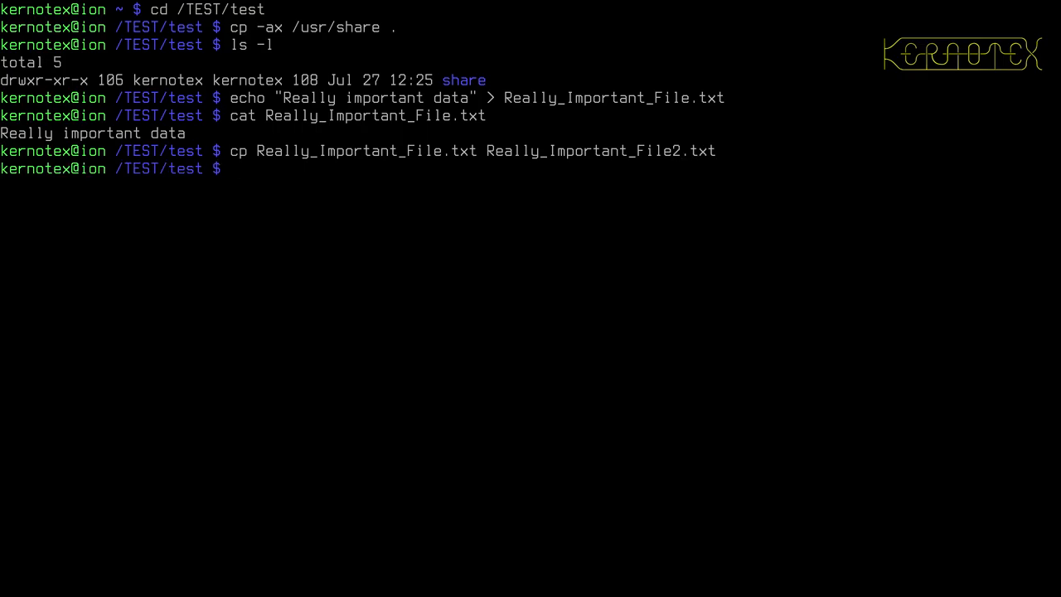
text(vi Really_Important_File)
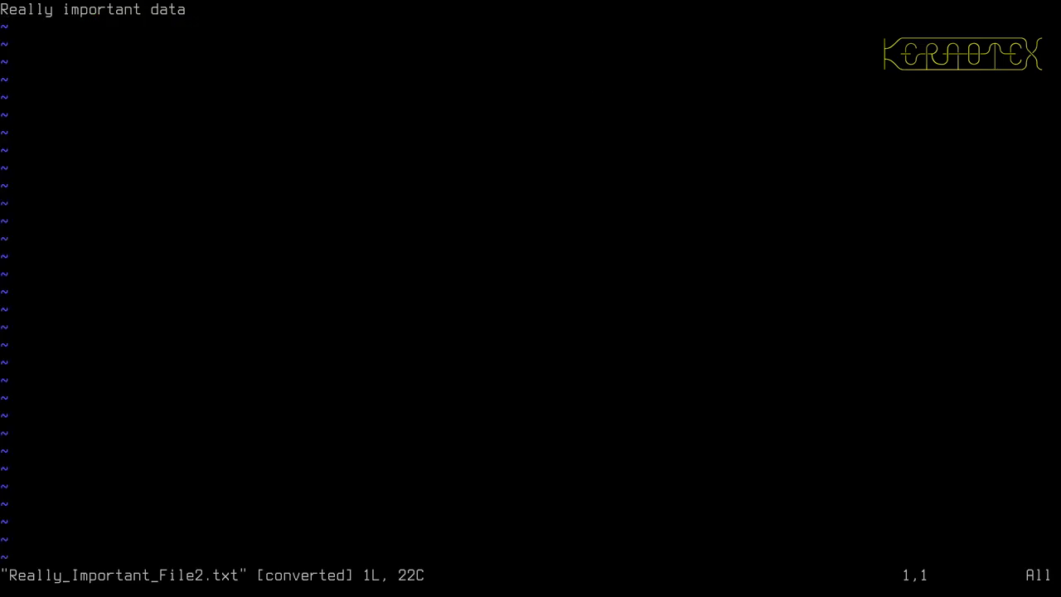
text(XX)
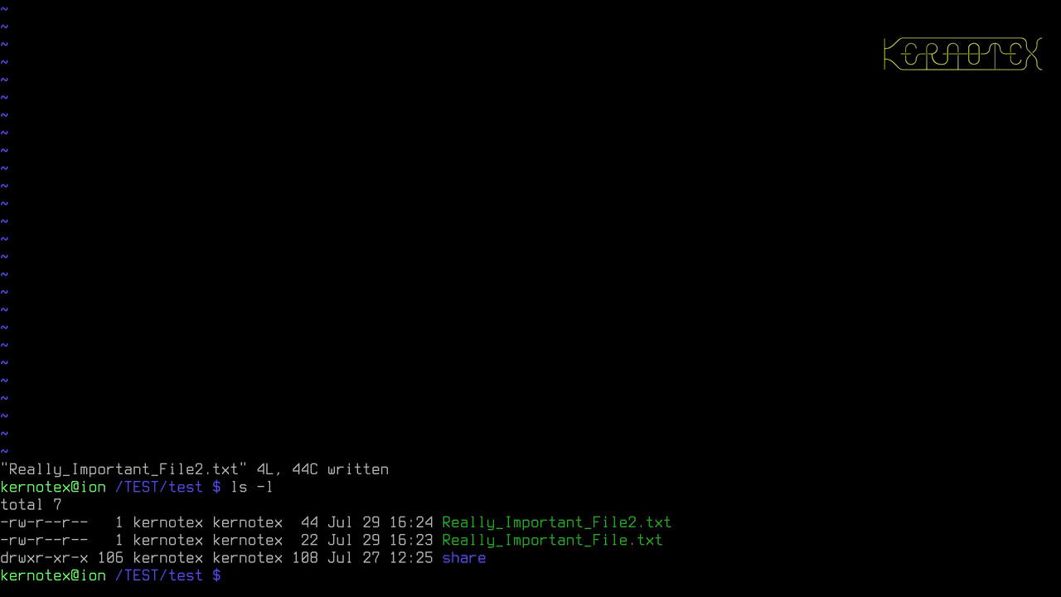
- Cat Really_Important_File.txt and Really_Important_File2.txt to compare their contents
text(cat)
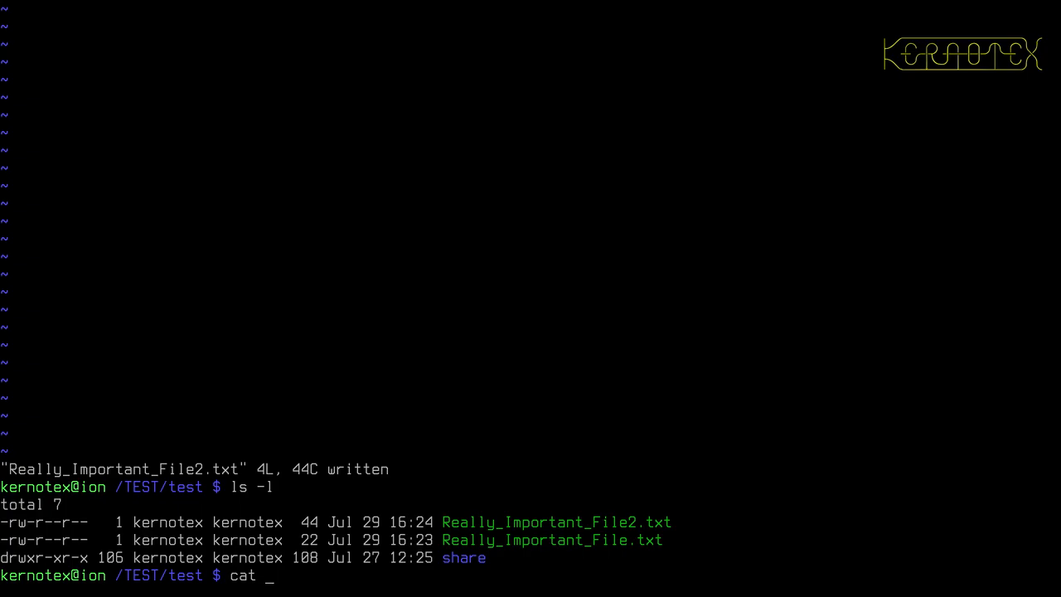
text(Really_Important_File.)
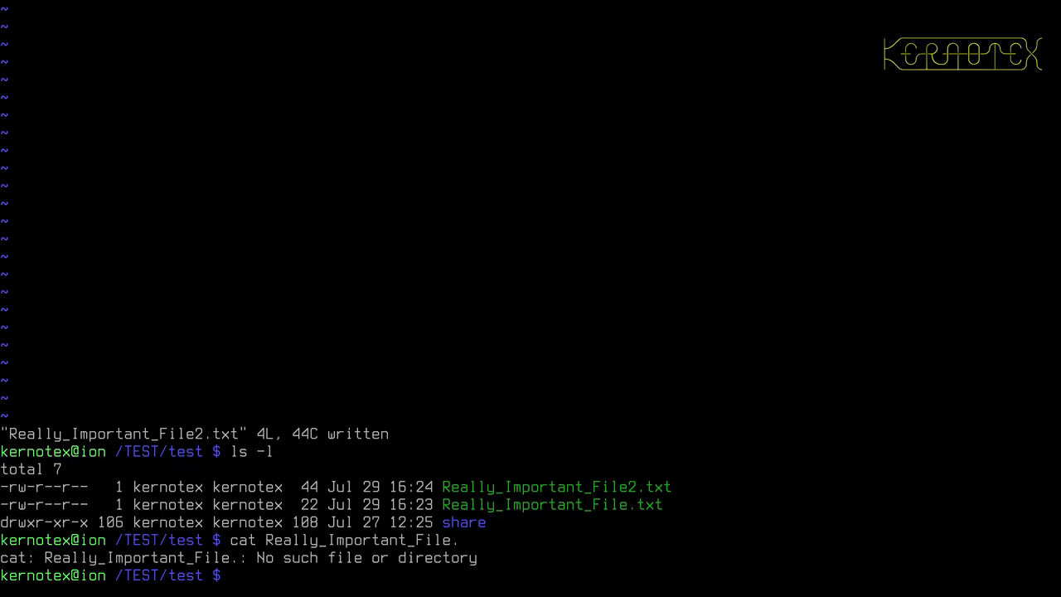
text(cat Really_Important_File.)
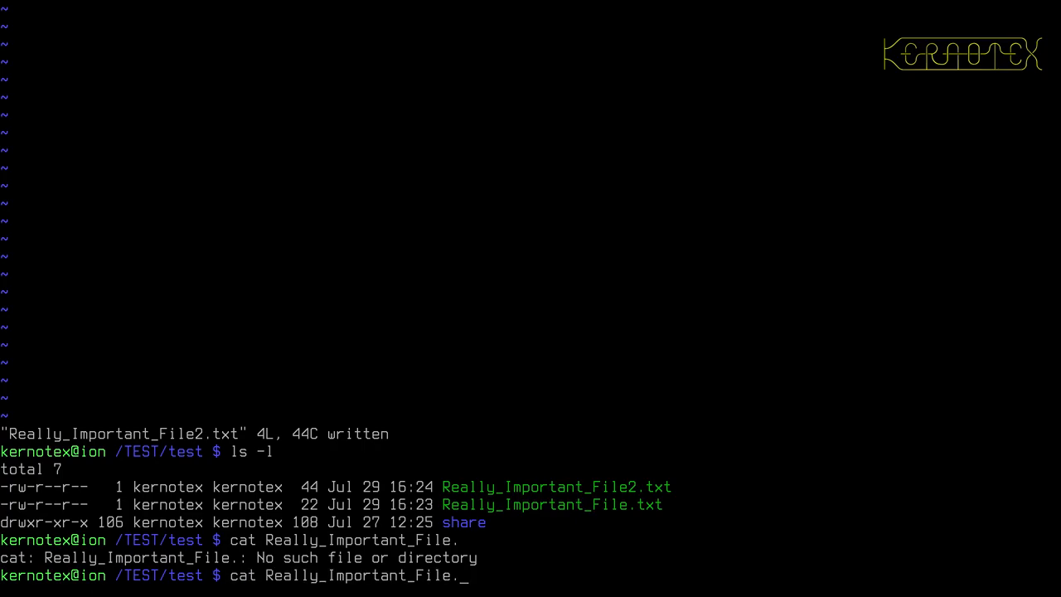
text(txt)
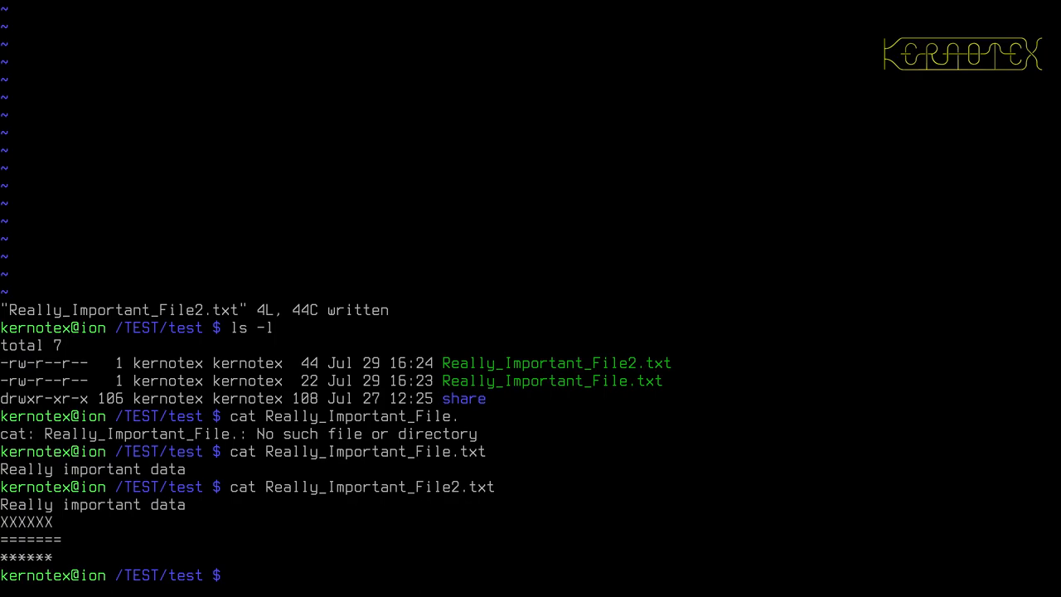
- Remove Really_Important_File.txt and list the directory to confirm it is gone
text(rm)
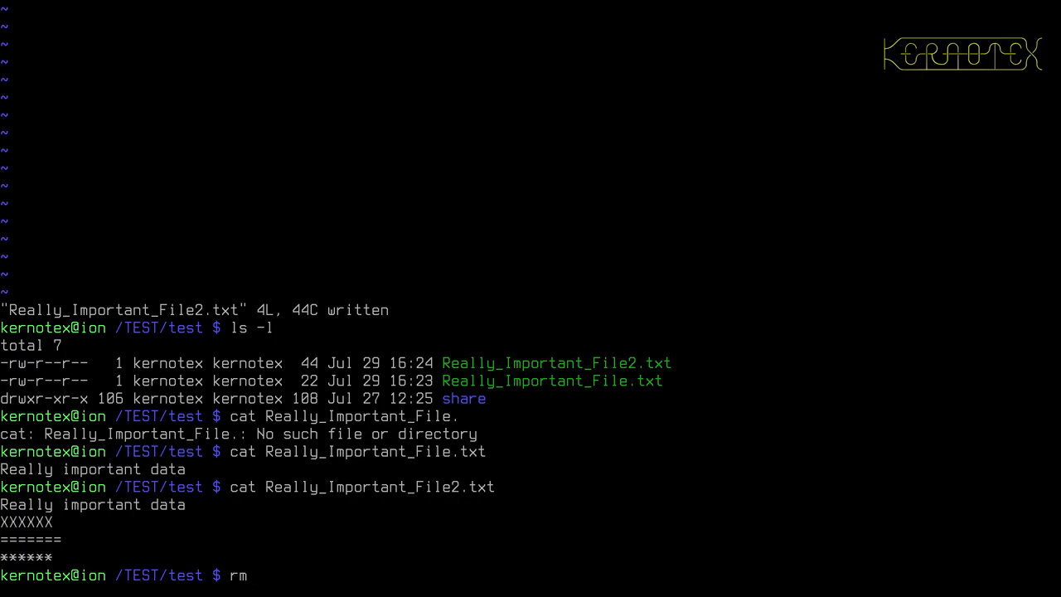
text(Really_Important_File.txt)
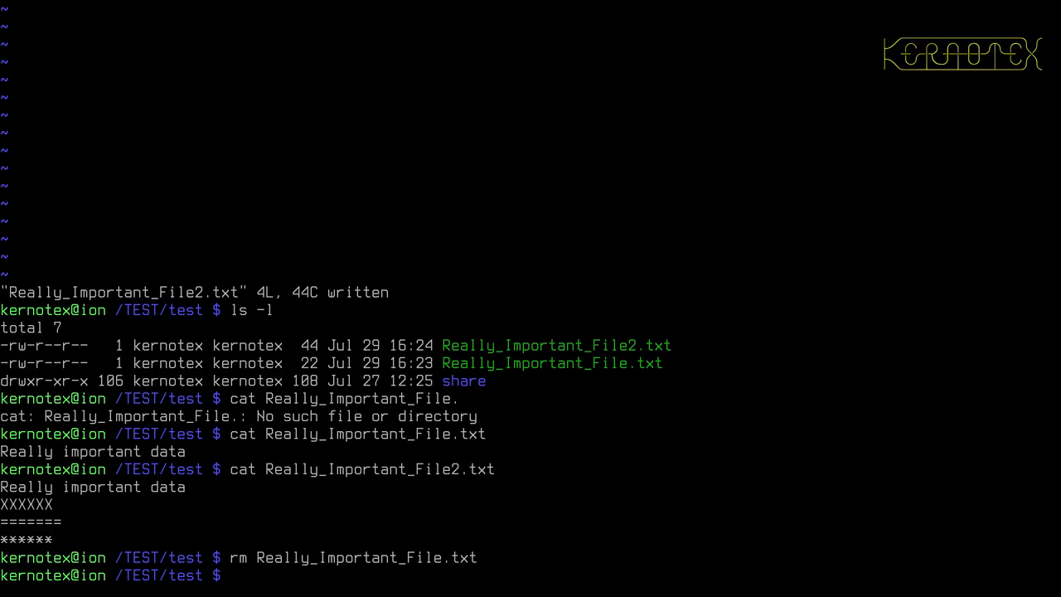
text(lsd)
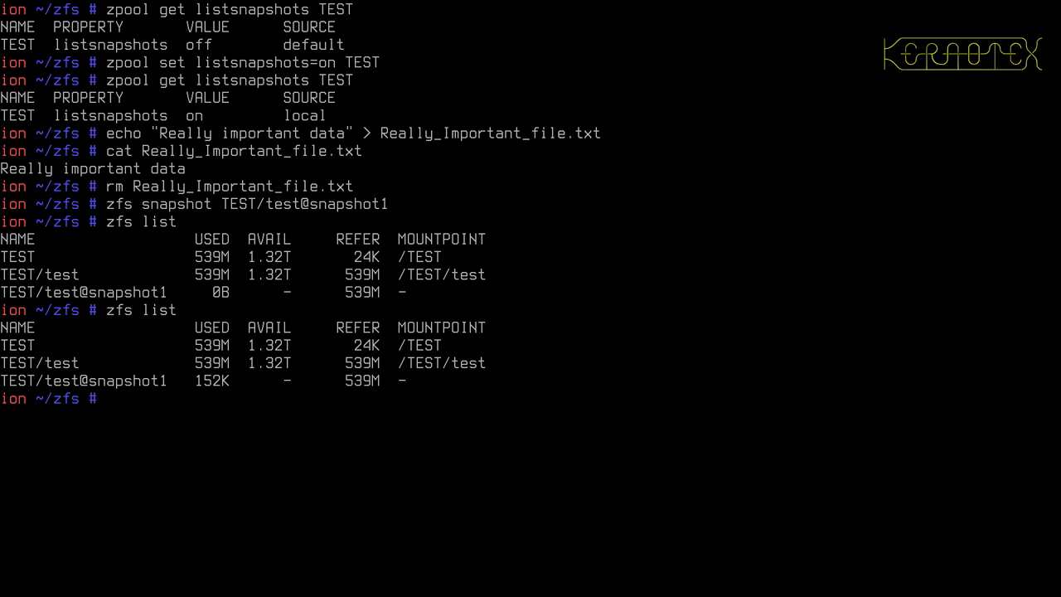
- Run zfs rollback TEST/test@snapshot1 to revert the dataset
text(zfs rollb)
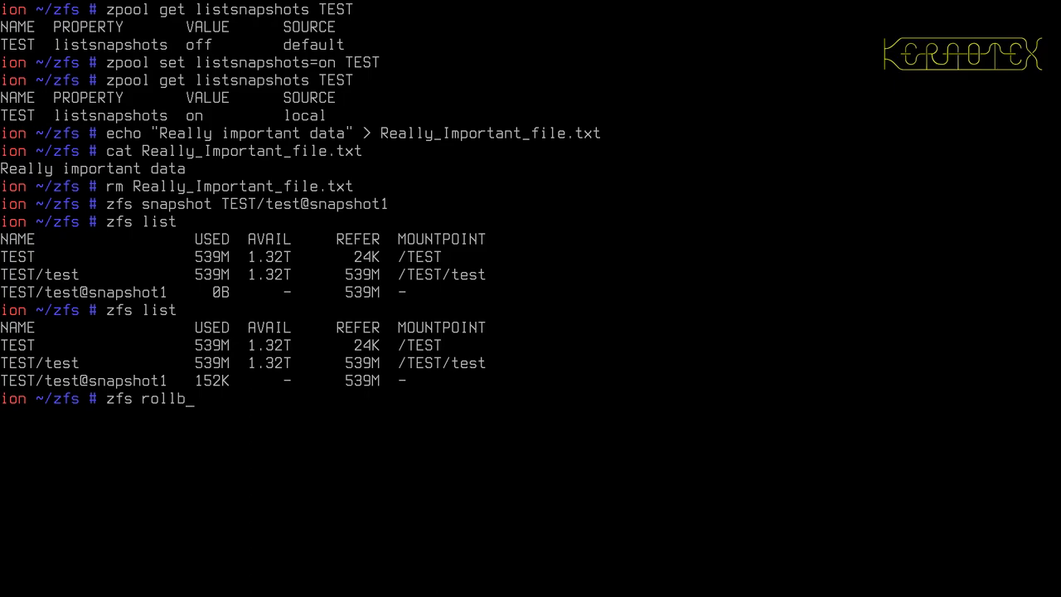
text(a)
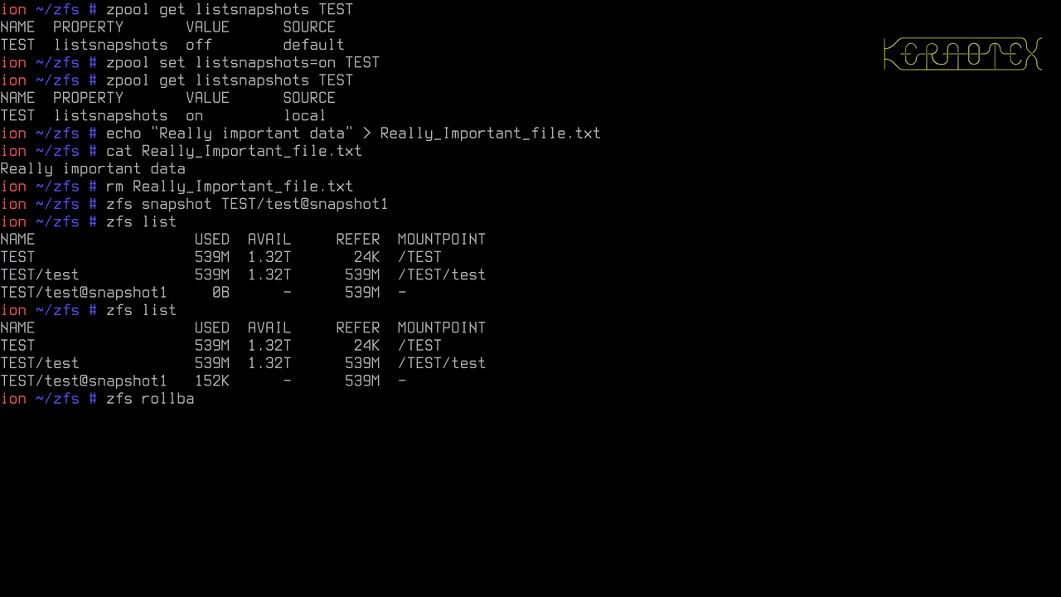
text(ck)
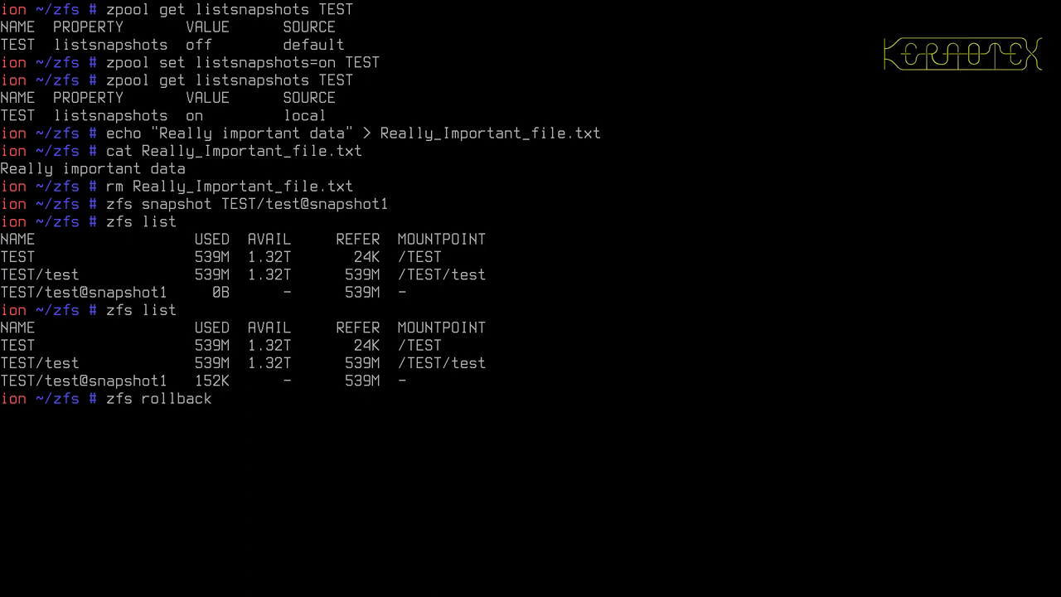
text(TEST/)
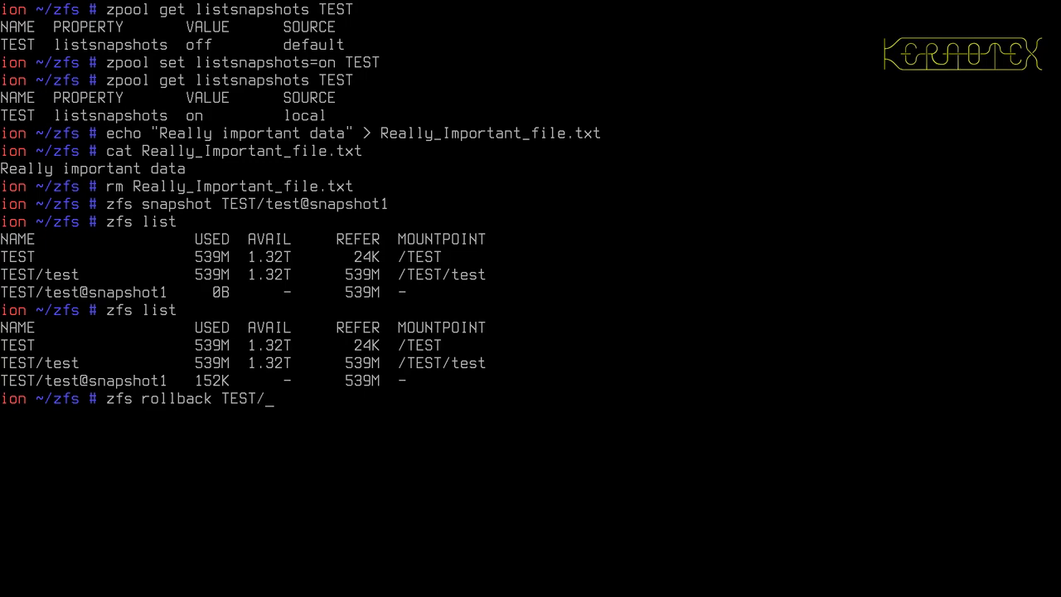
text(test)
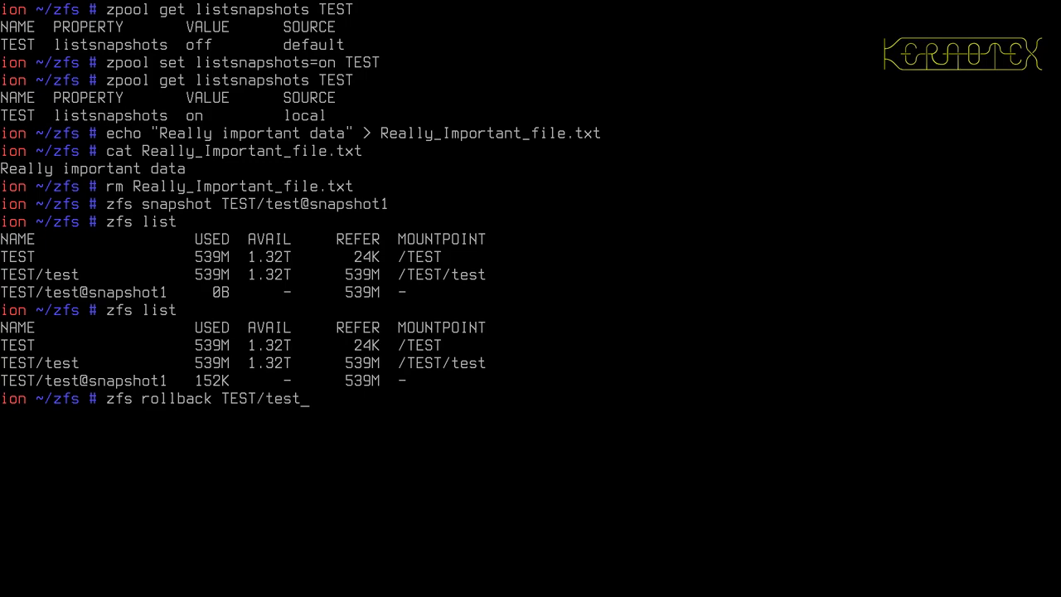
text(@snapsh)
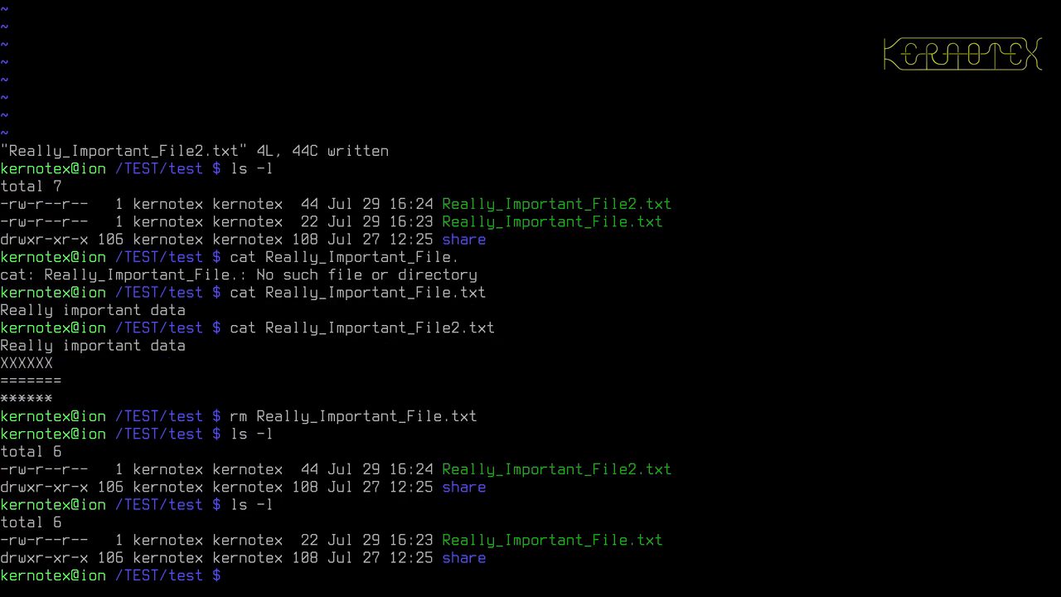
mouse_move(473, 484)
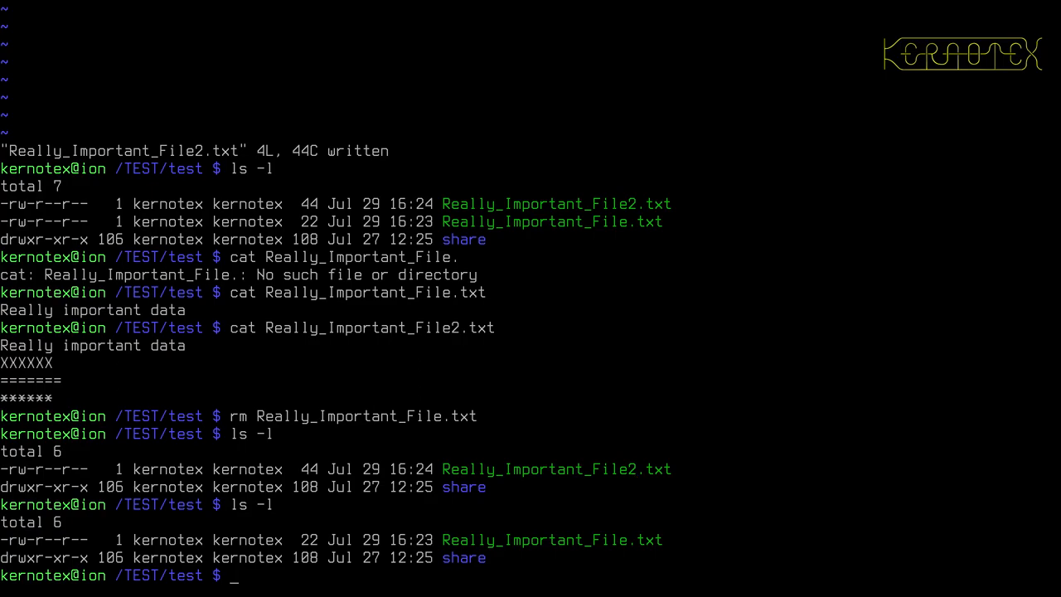
mouse_move(695, 520)
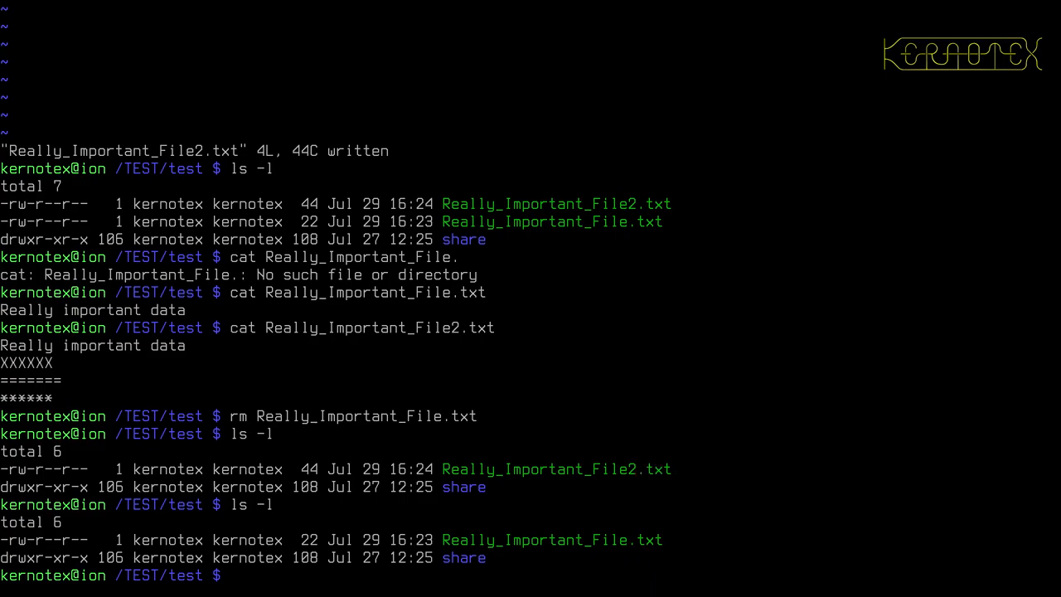
- Cat the restored Really_Important_File.txt to confirm it reads 'Really important data'
text(cat Really_Important_File.txt)
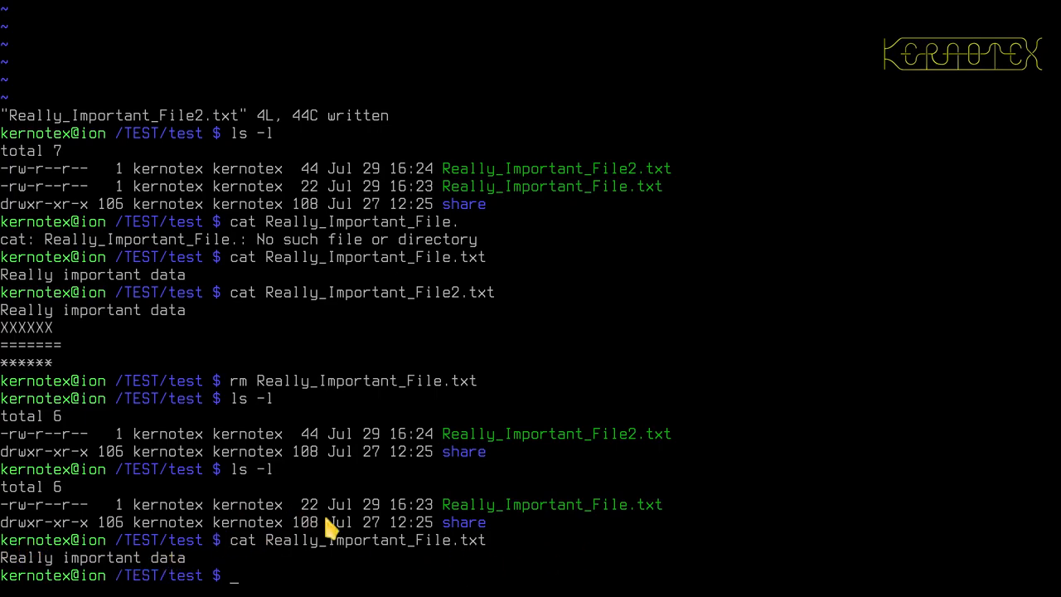
mouse_move(328, 526)
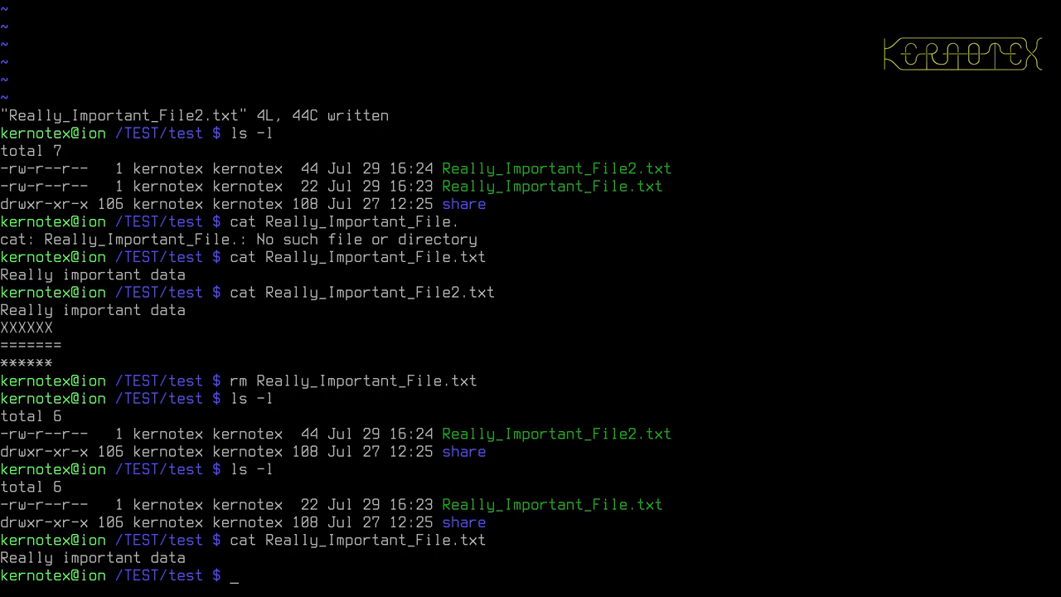